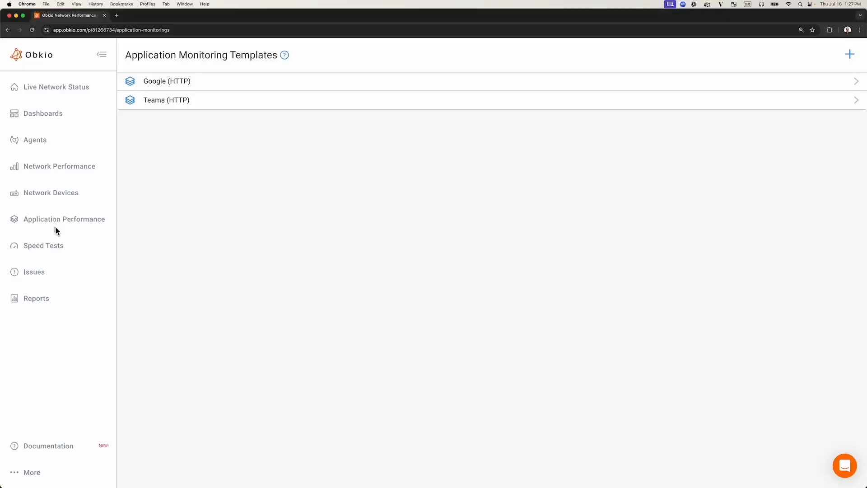
Open the APM Tests list showing the Google and Teams HTTP tests on My Agent
click(64, 218)
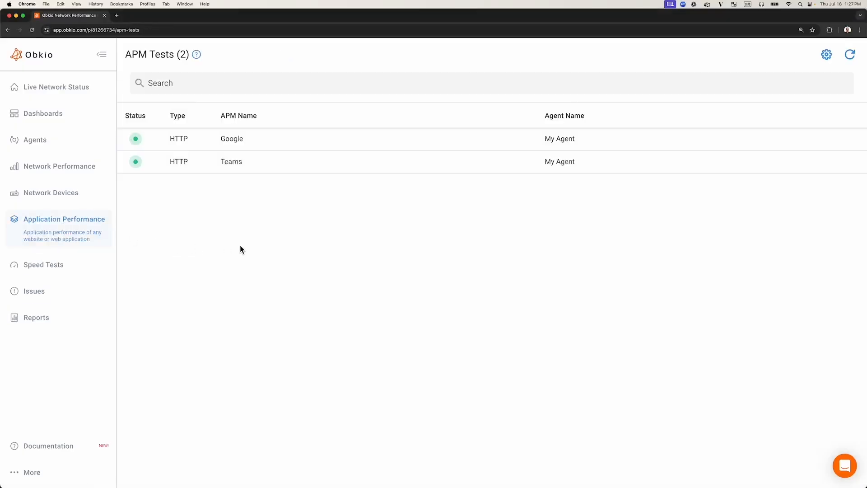
mouse_move(83, 229)
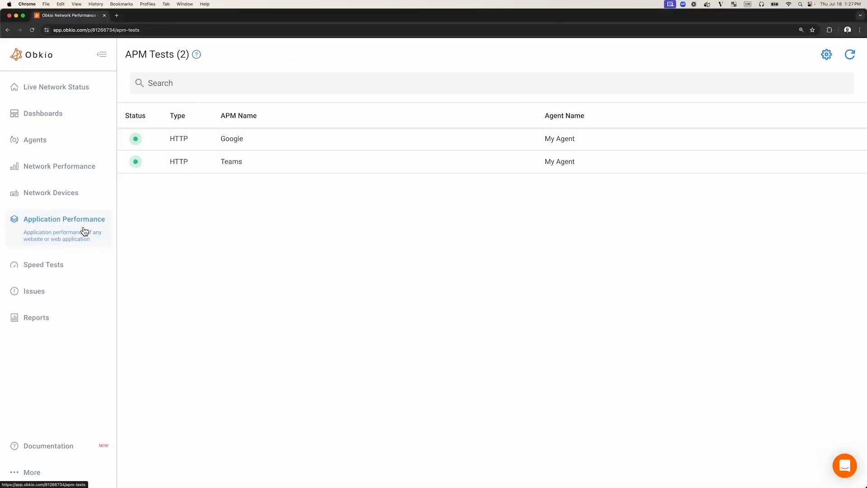
mouse_move(208, 260)
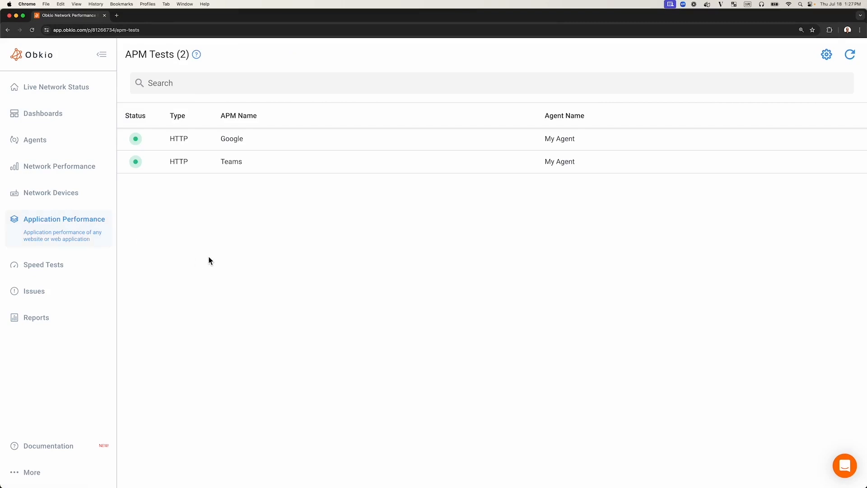
mouse_move(92, 235)
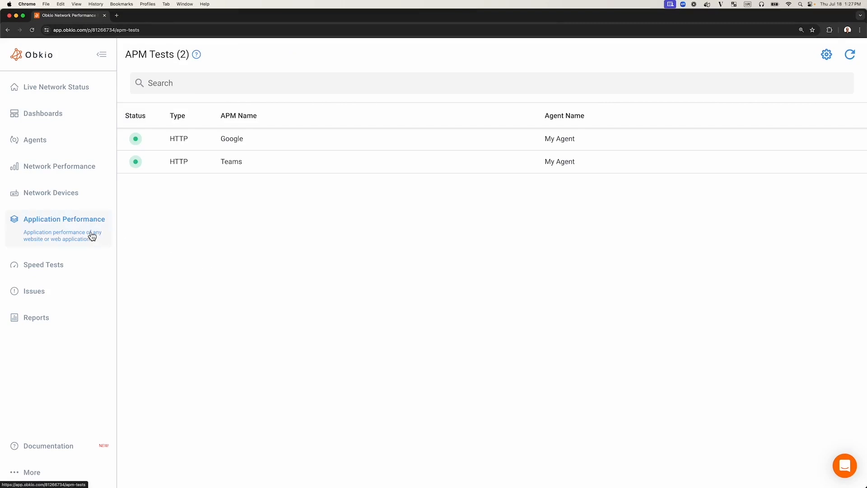
mouse_move(87, 231)
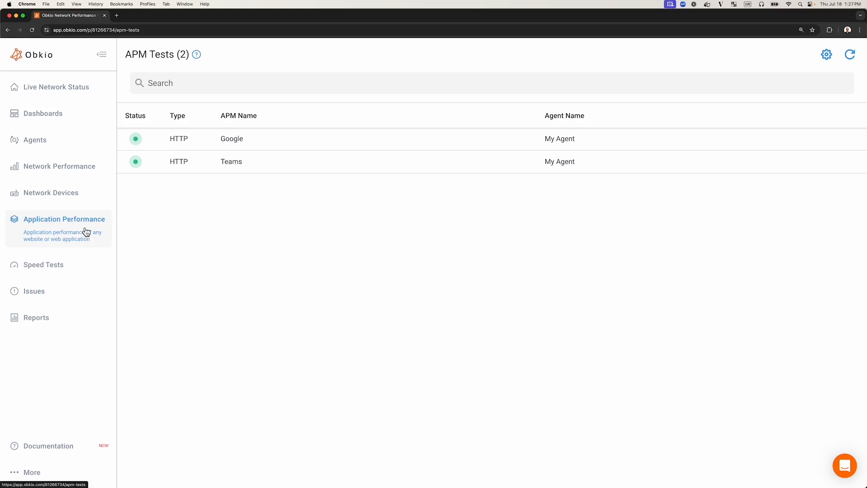
mouse_move(78, 236)
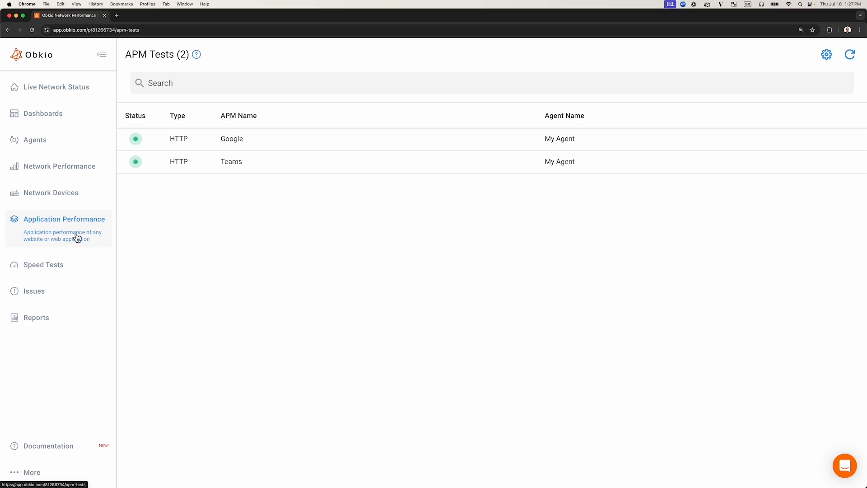
mouse_move(215, 260)
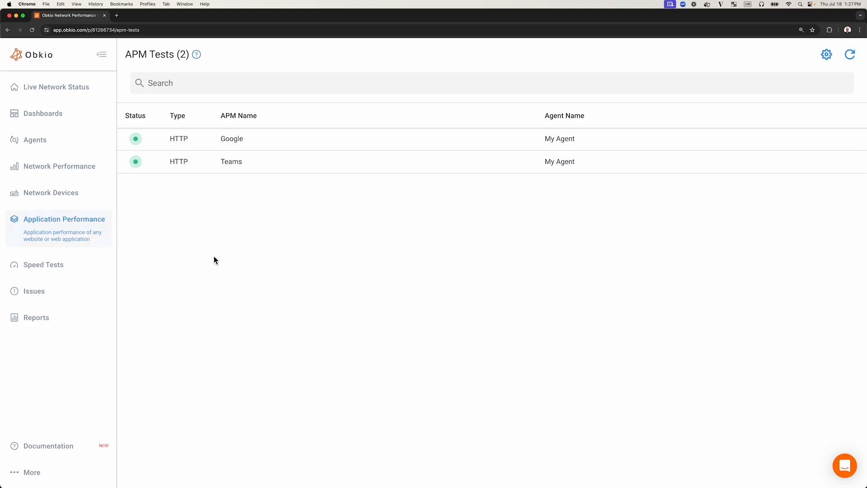
mouse_move(60, 233)
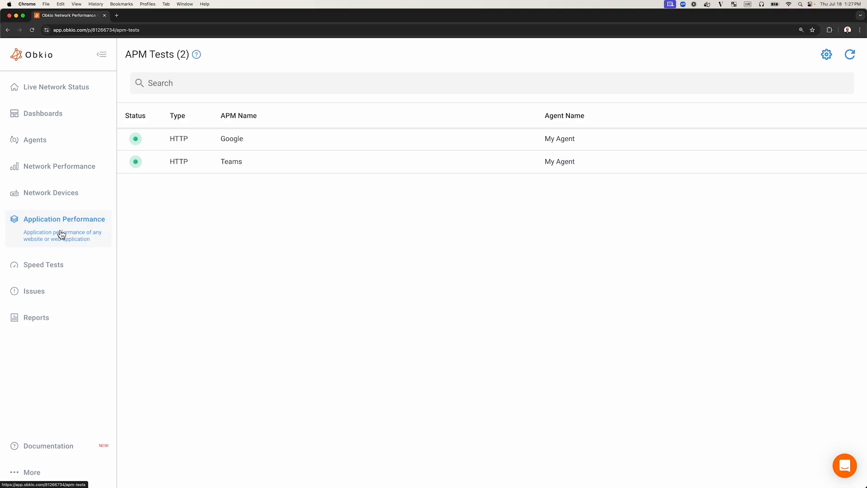
mouse_move(198, 196)
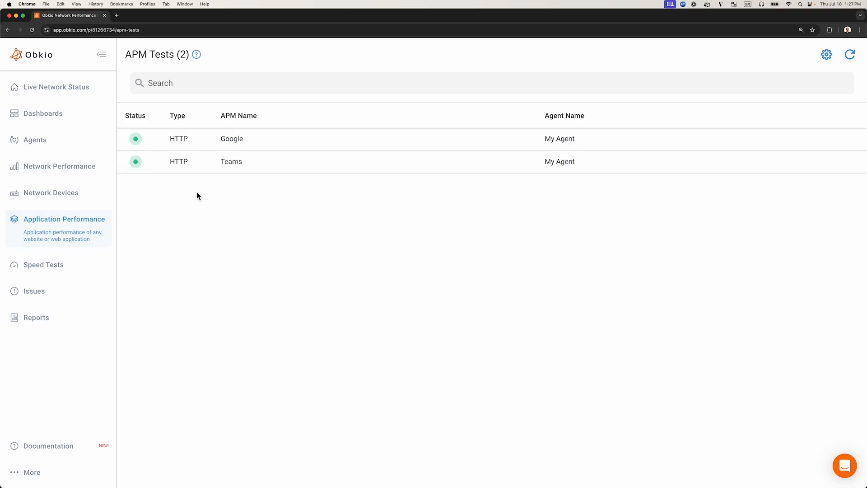
mouse_move(184, 57)
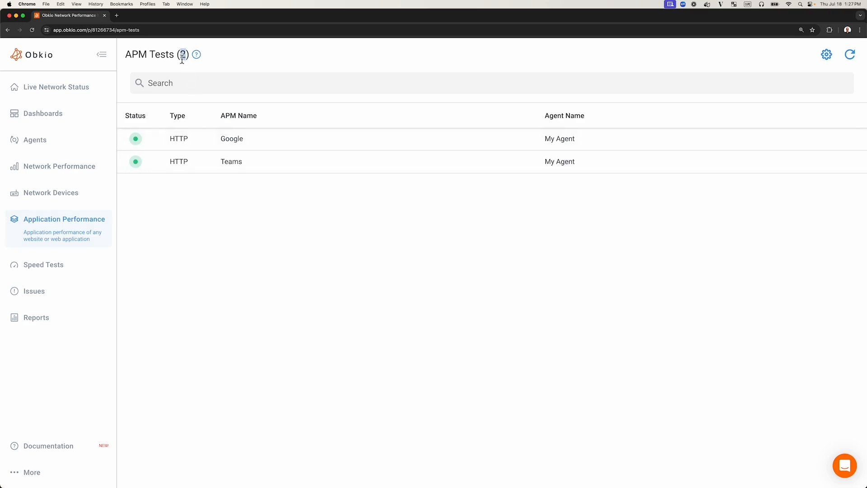
mouse_move(223, 221)
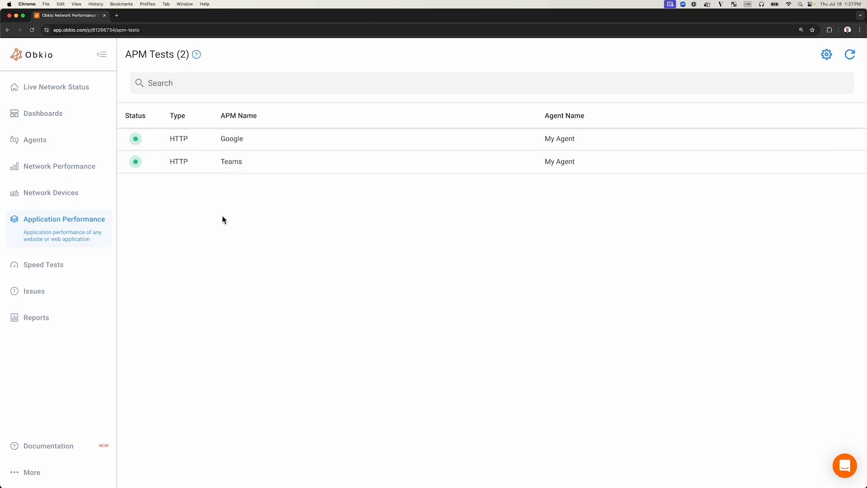
mouse_move(232, 138)
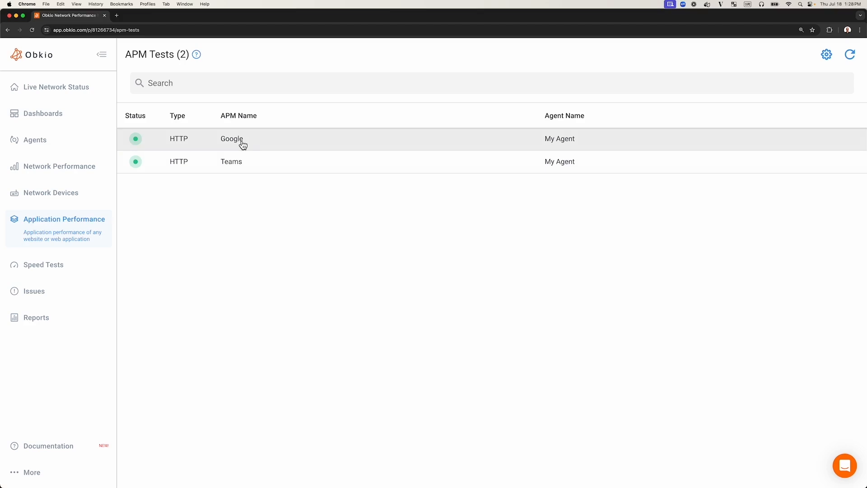
mouse_move(235, 148)
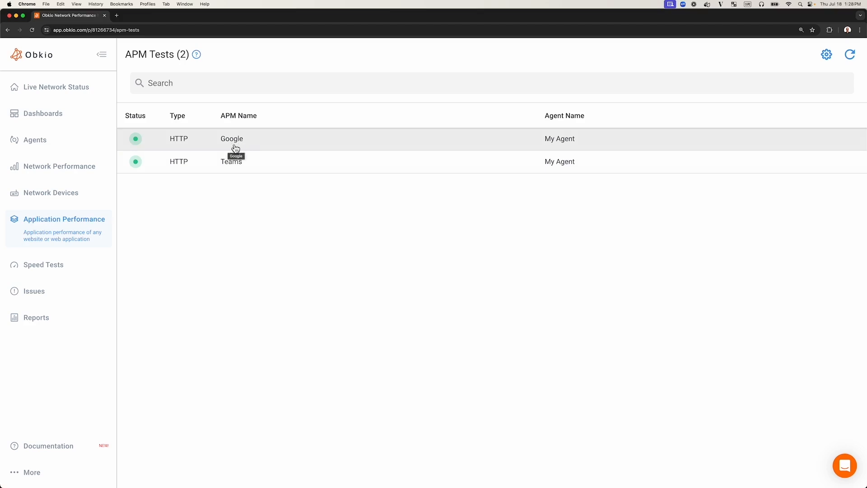
mouse_move(231, 171)
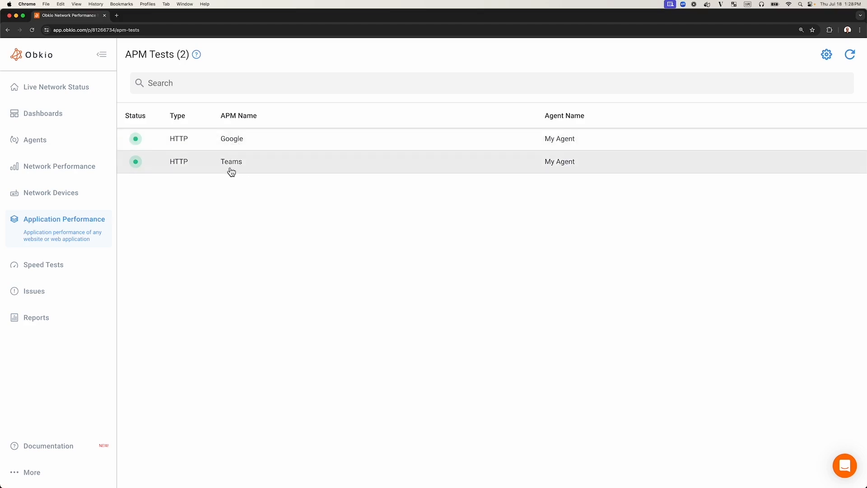
mouse_move(565, 141)
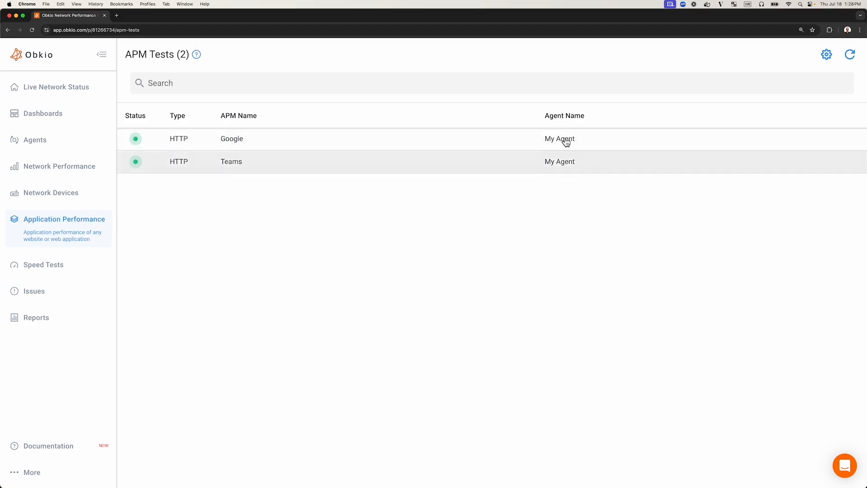
mouse_move(567, 163)
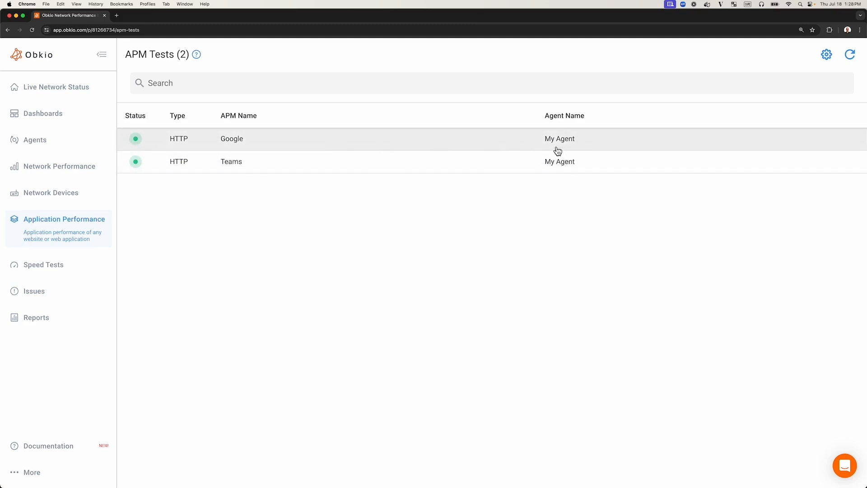
mouse_move(223, 188)
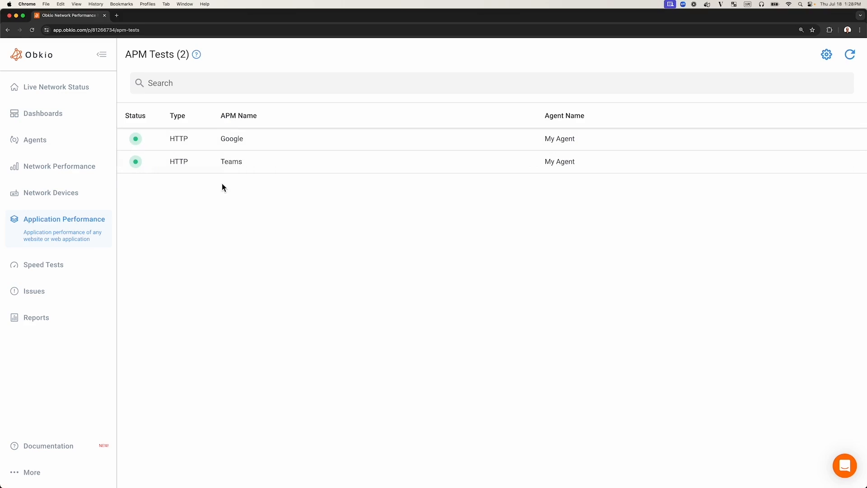
click(232, 138)
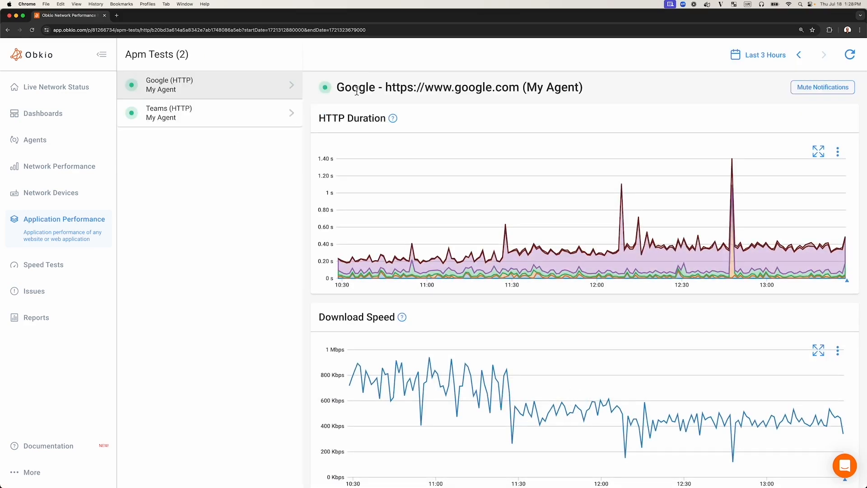
double_click(452, 87)
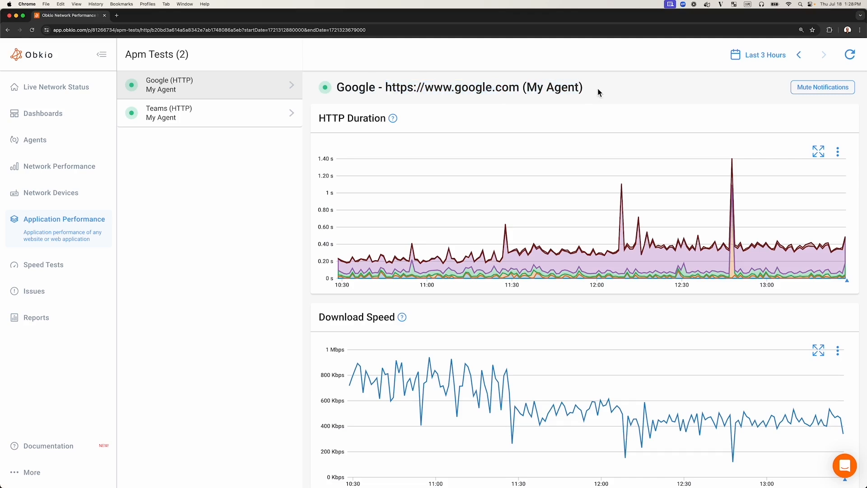
mouse_move(339, 132)
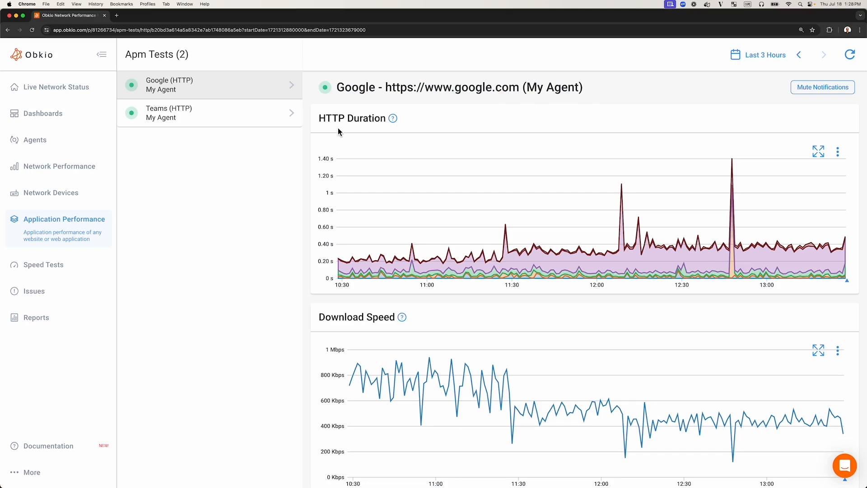
mouse_move(357, 326)
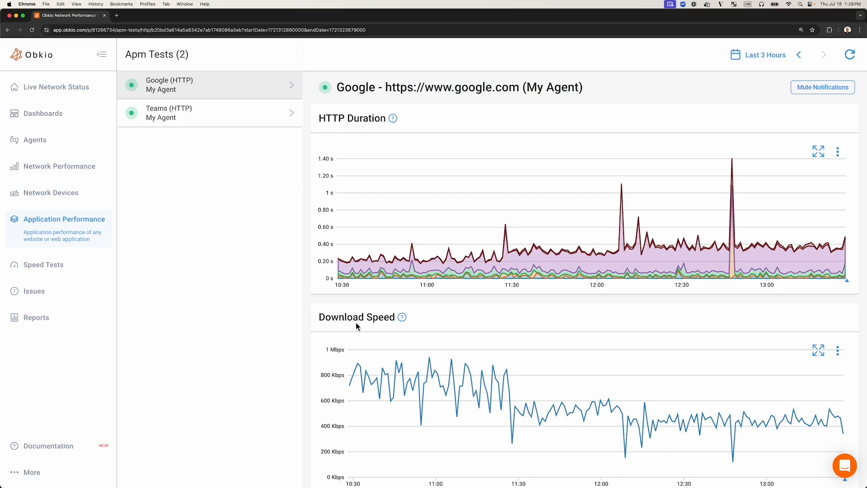
mouse_move(357, 121)
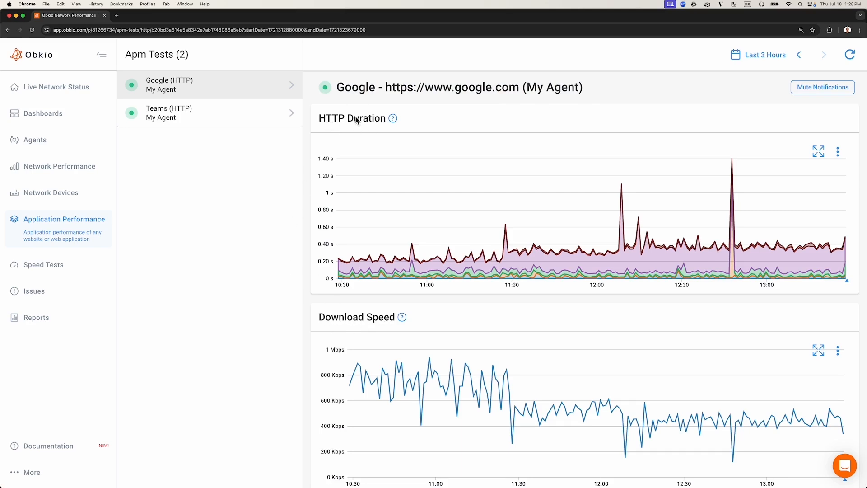
mouse_move(467, 233)
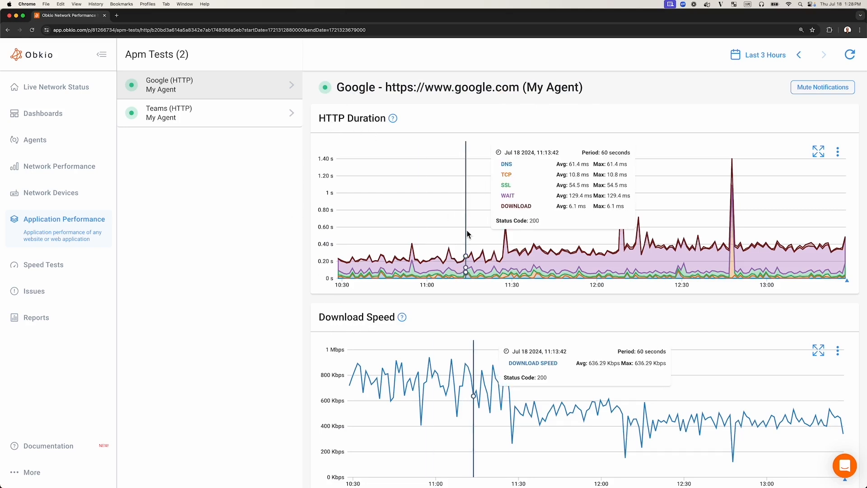
mouse_move(432, 114)
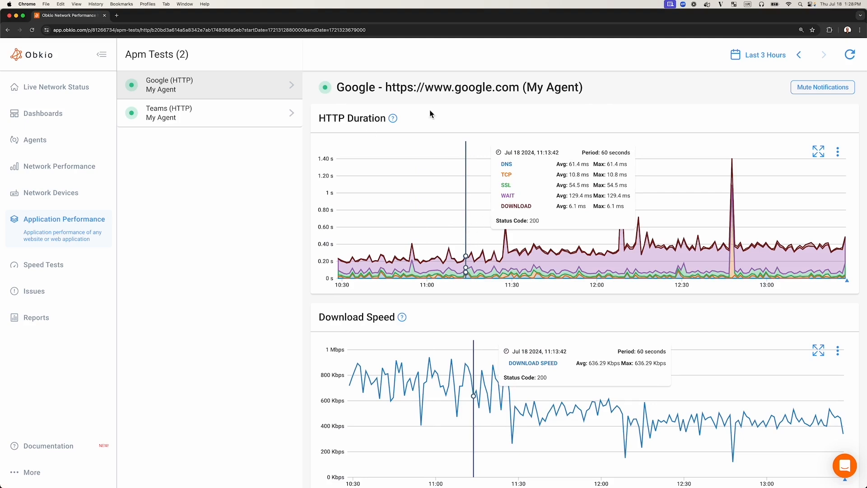
mouse_move(397, 101)
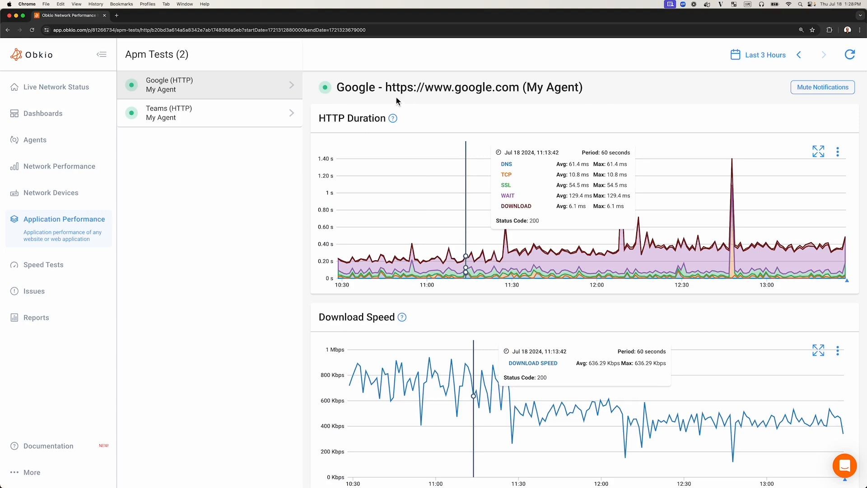
mouse_move(508, 171)
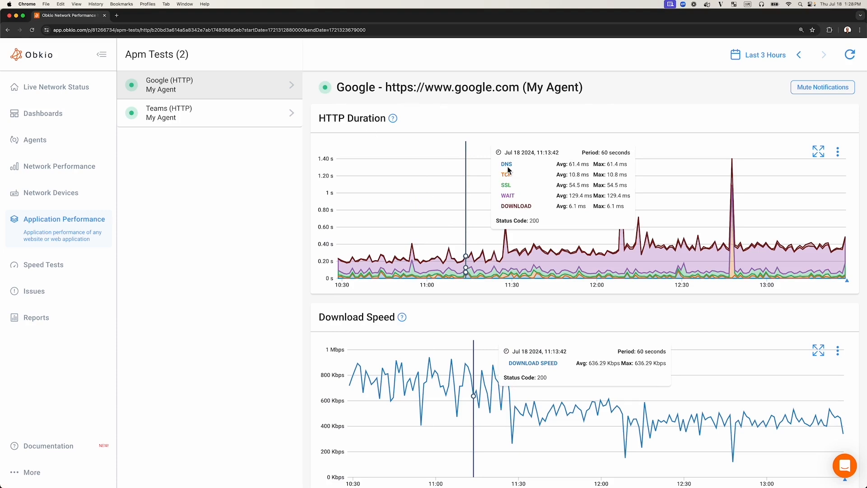
mouse_move(512, 205)
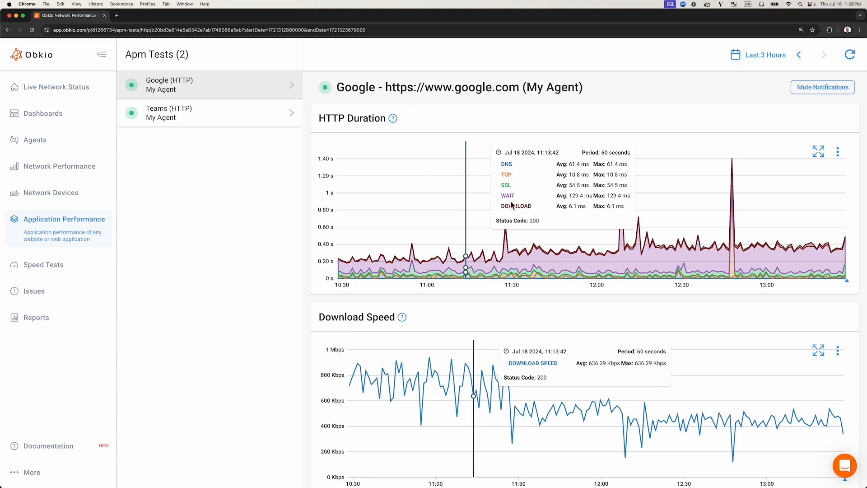
mouse_move(517, 216)
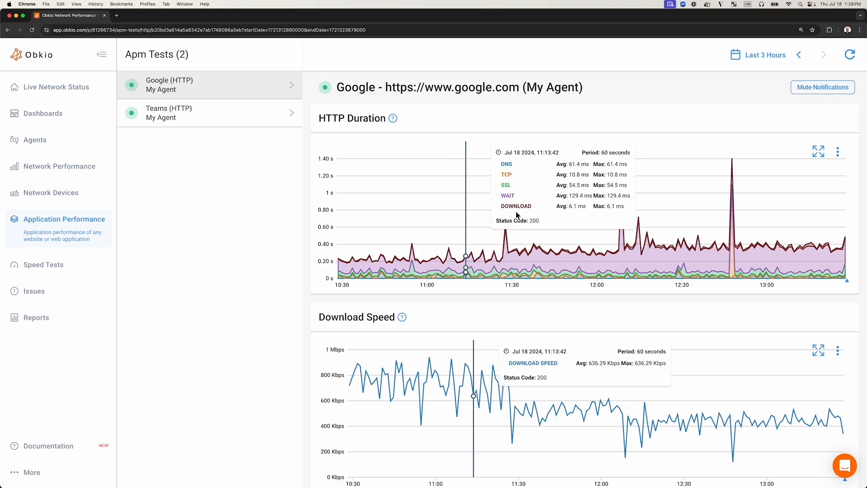
mouse_move(528, 225)
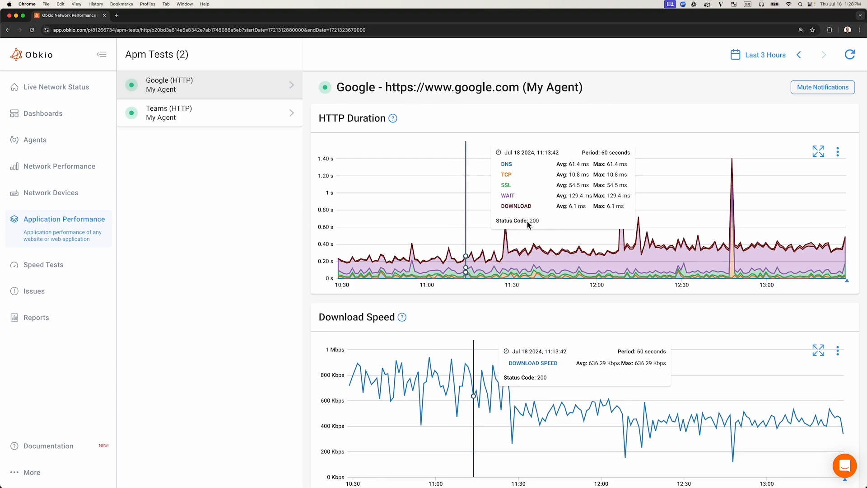
mouse_move(486, 103)
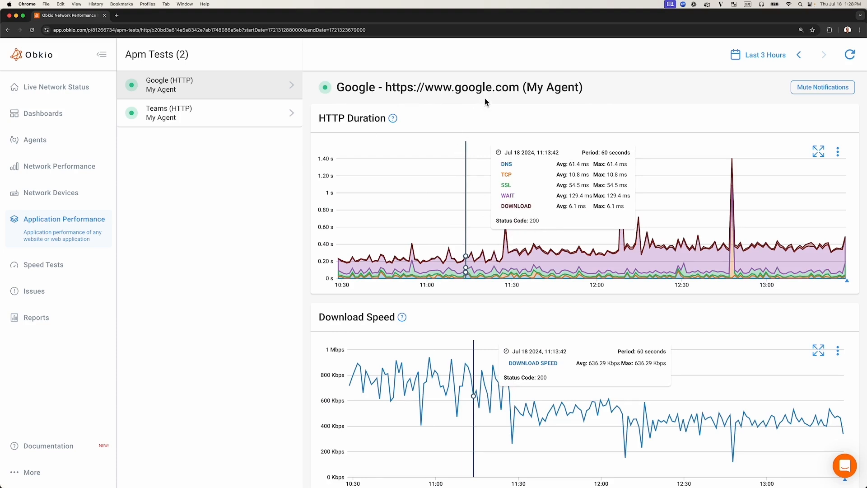
mouse_move(486, 102)
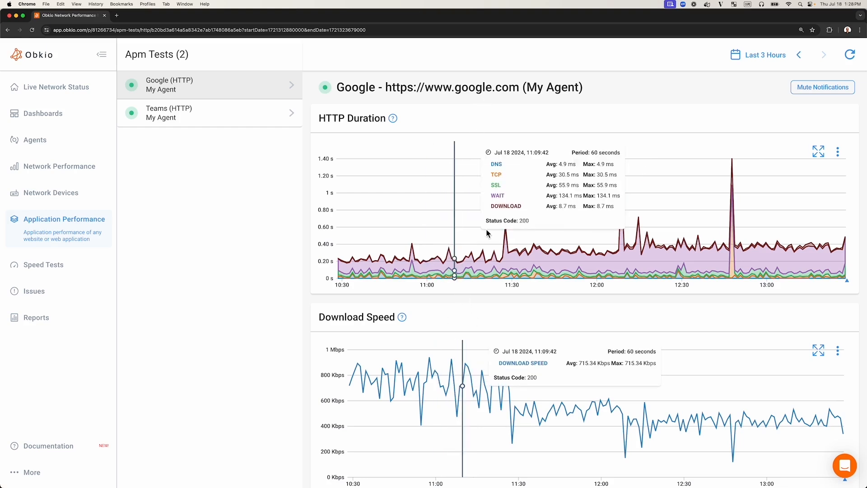
mouse_move(401, 99)
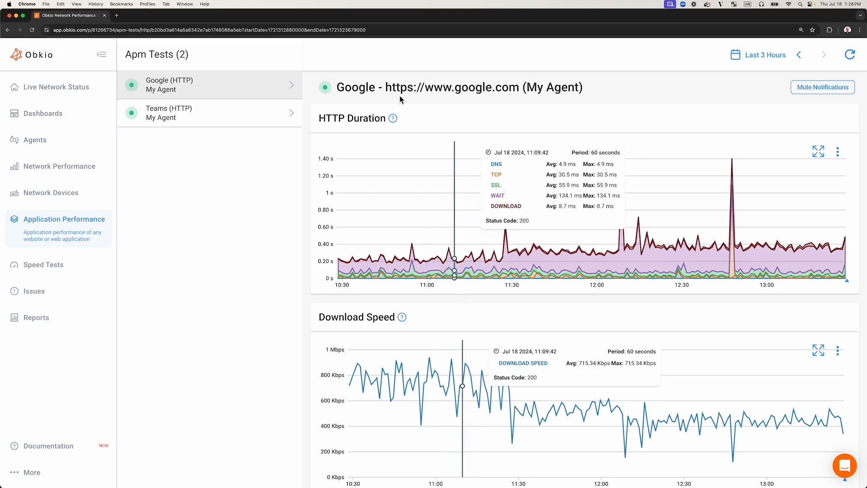
mouse_move(473, 301)
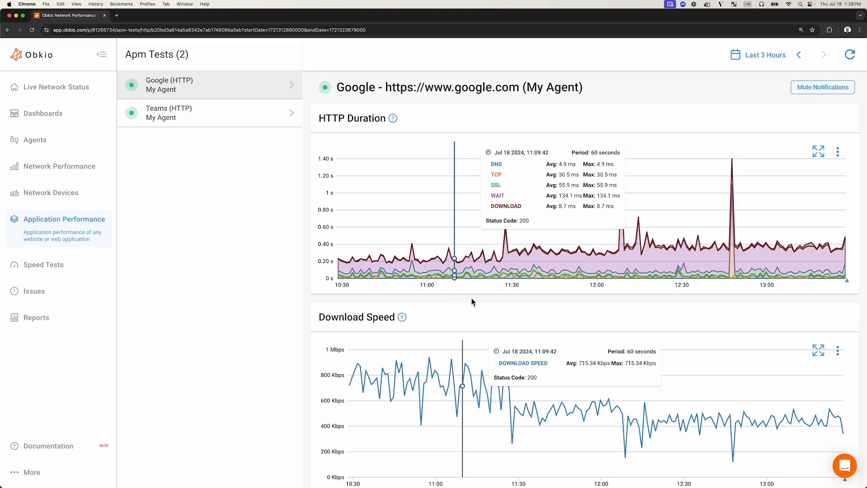
mouse_move(471, 376)
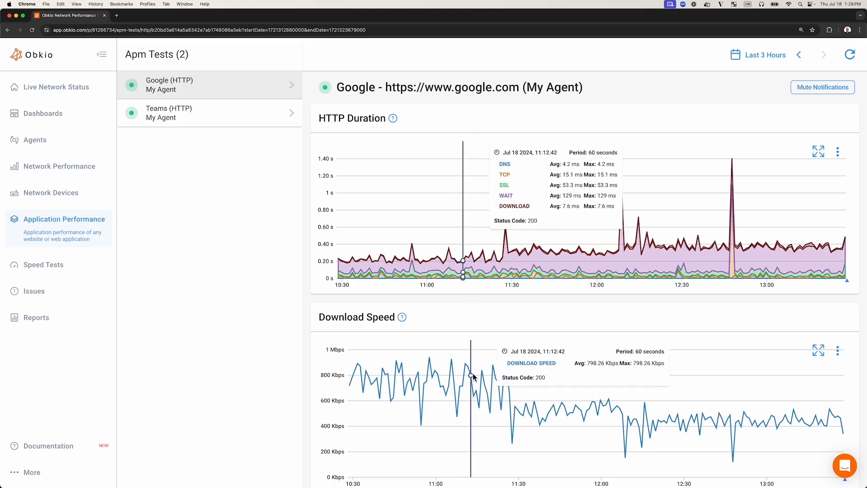
mouse_move(466, 105)
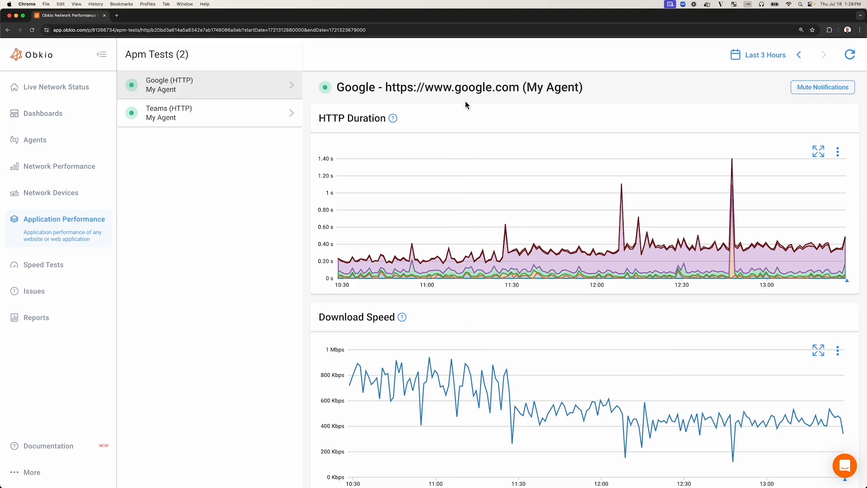
mouse_move(248, 126)
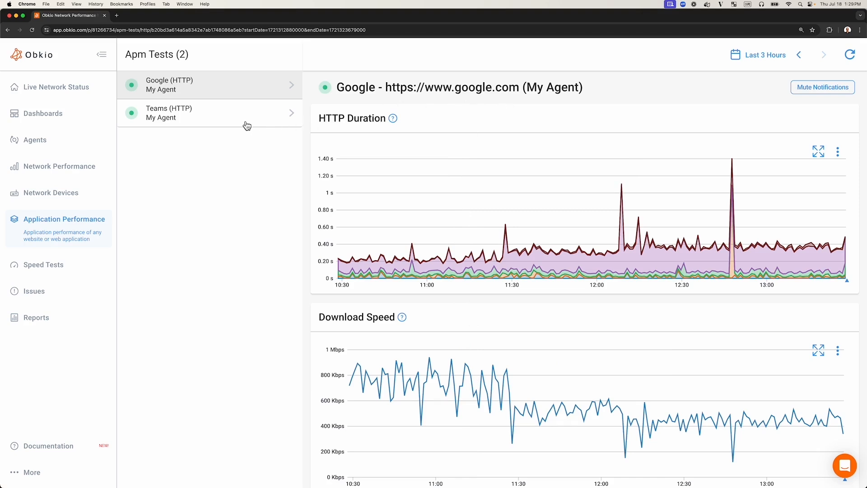
View the Teams HTTP test's duration chart, 302 redirection status and download speed
click(210, 112)
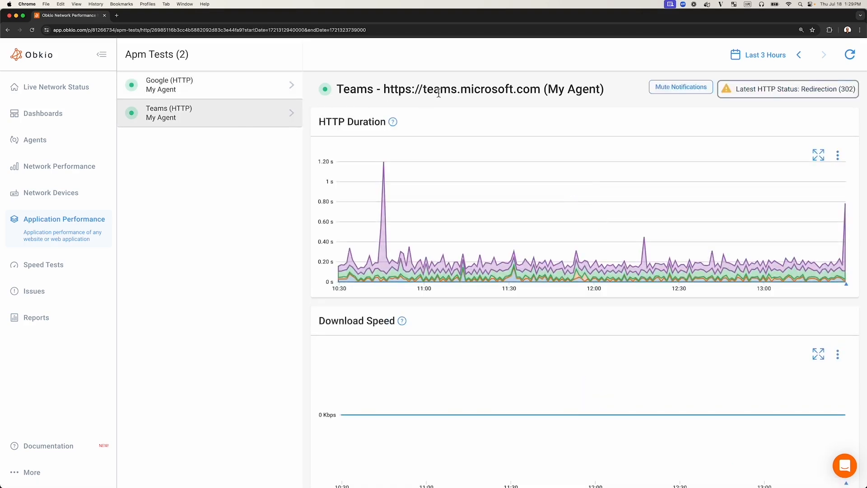
mouse_move(500, 106)
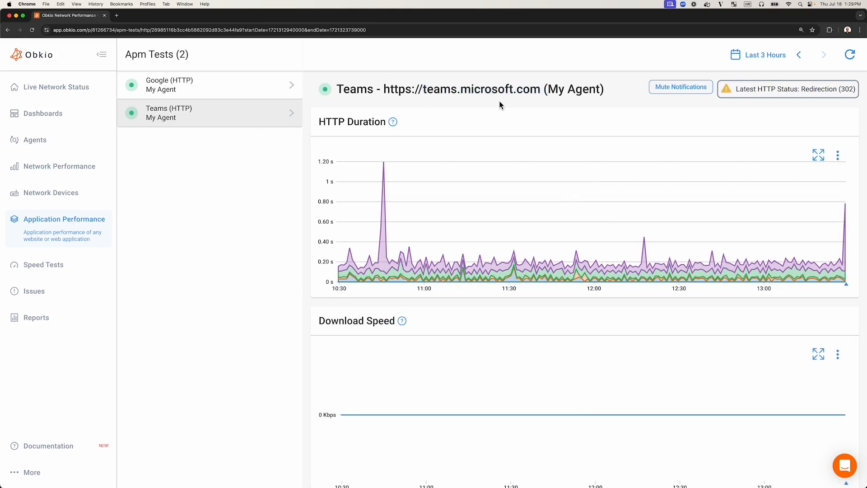
mouse_move(439, 112)
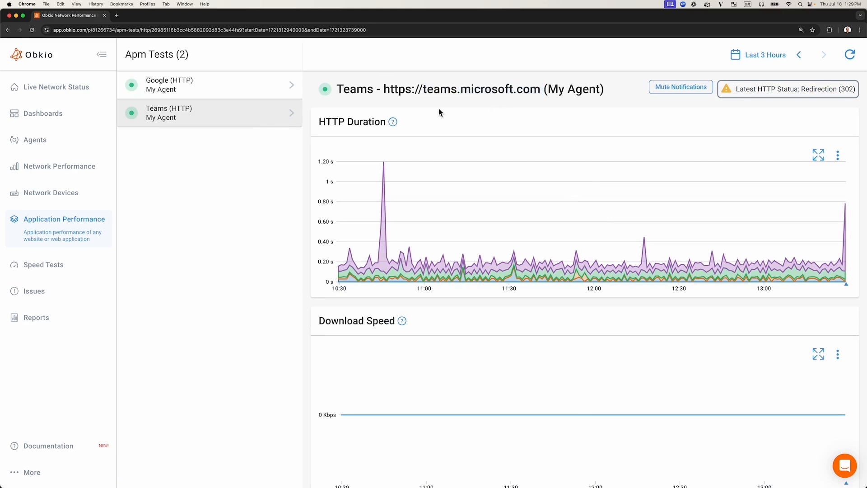
mouse_move(437, 106)
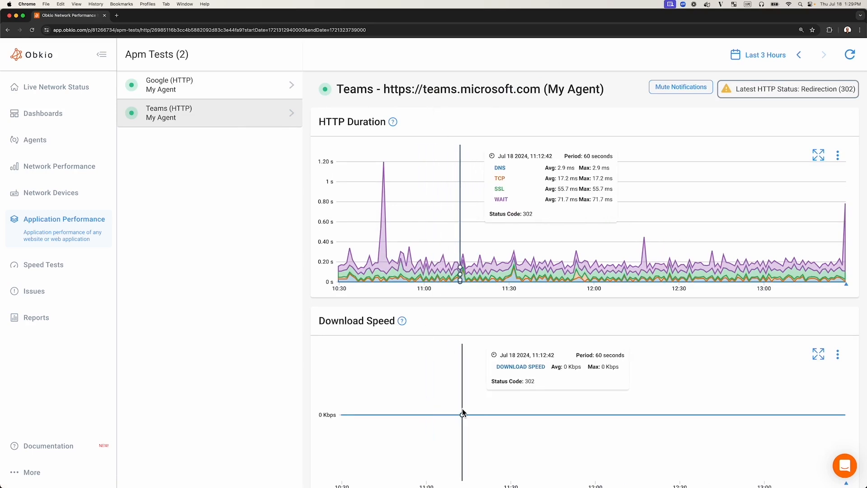
mouse_move(849, 92)
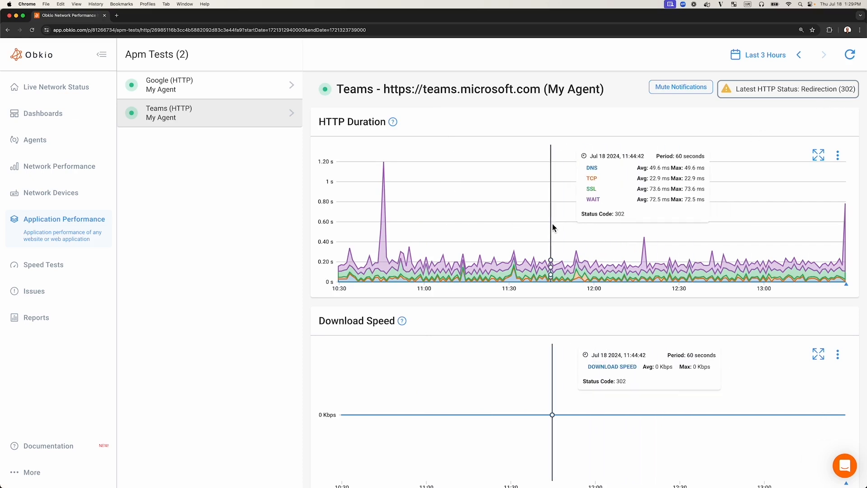
mouse_move(808, 94)
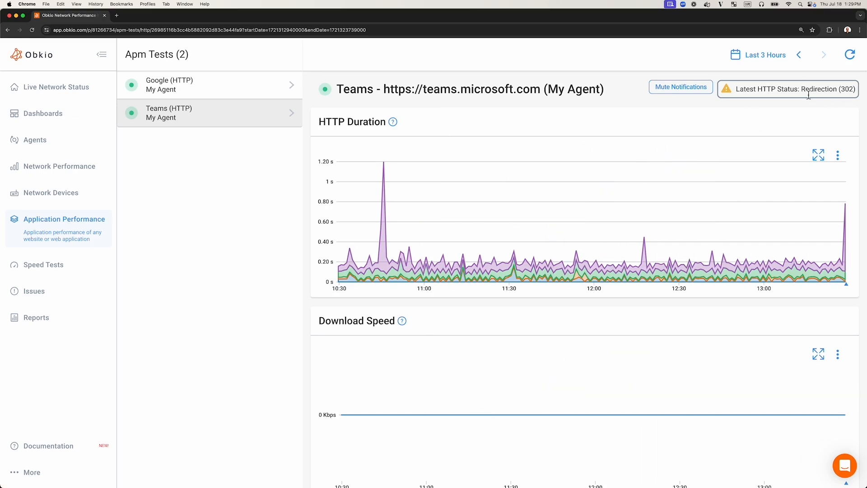
mouse_move(50, 192)
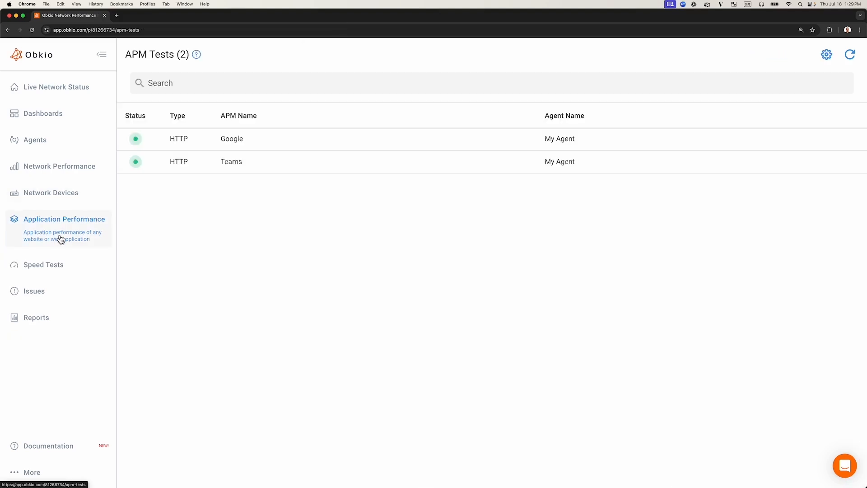
mouse_move(307, 244)
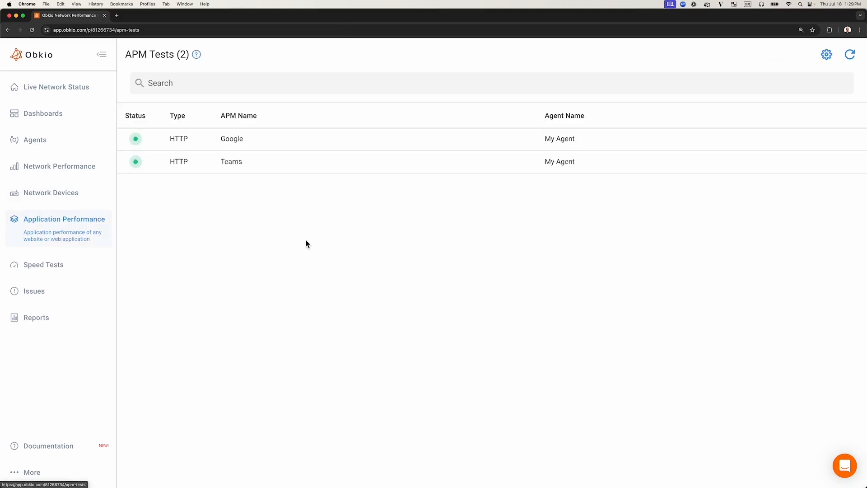
mouse_move(594, 255)
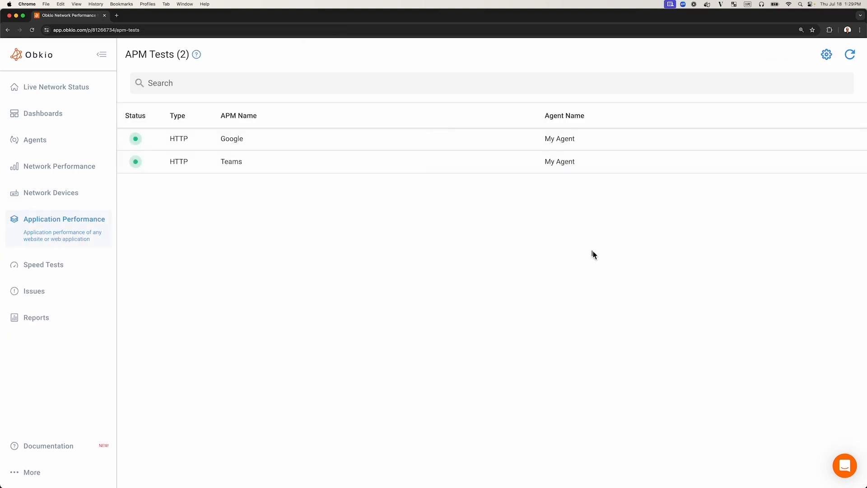
mouse_move(826, 54)
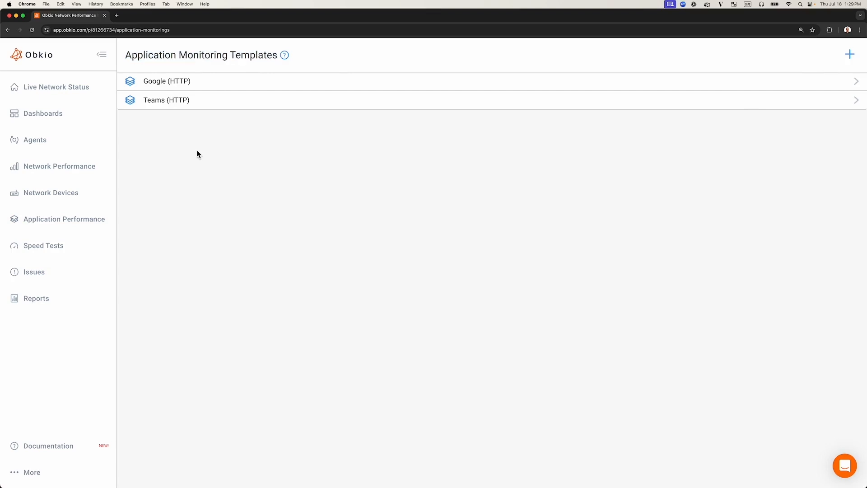
mouse_move(166, 99)
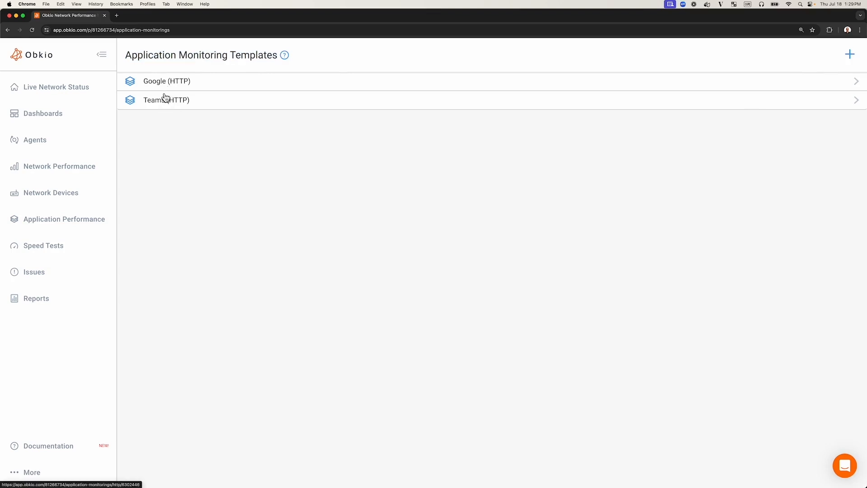
Review the Google HTTP template's fields, keeping the check frequency at 1 minute
click(166, 80)
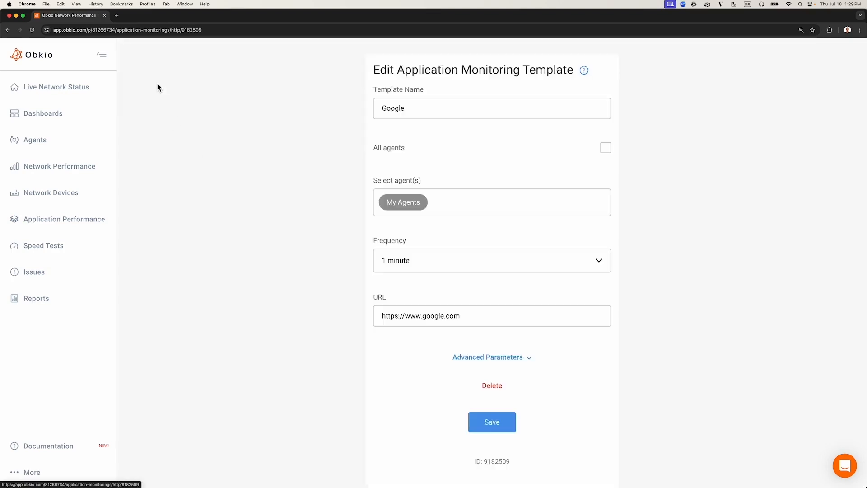
mouse_move(333, 208)
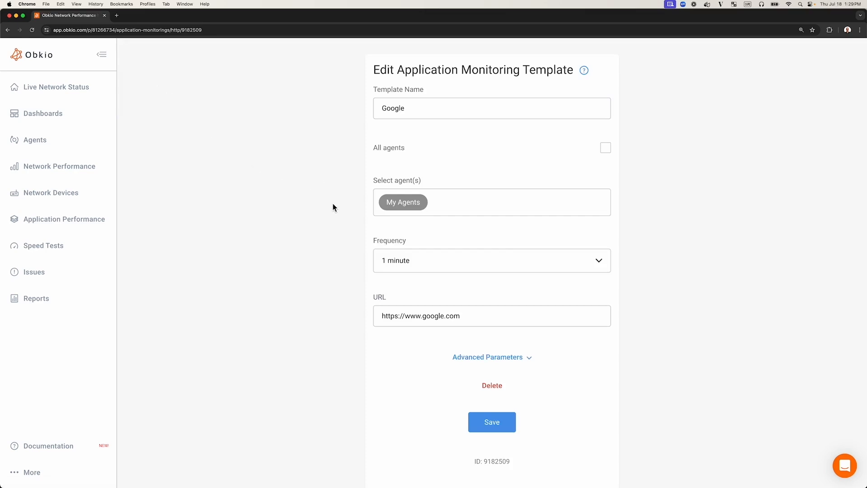
click(394, 108)
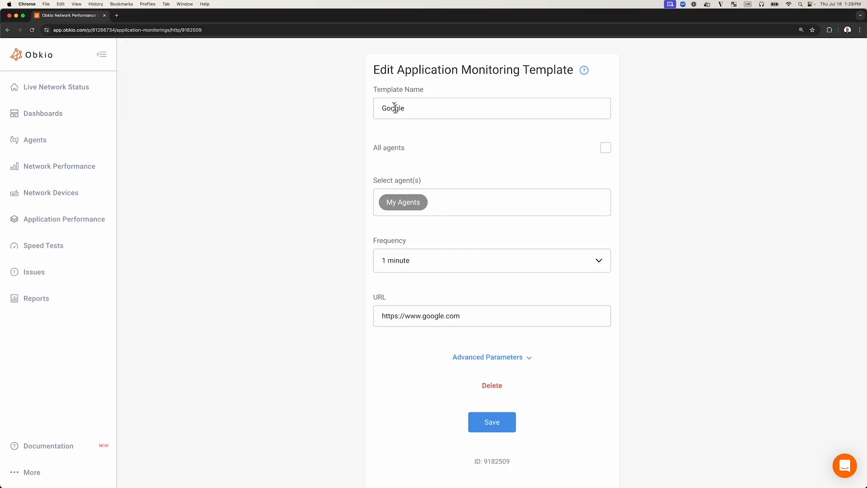
mouse_move(377, 132)
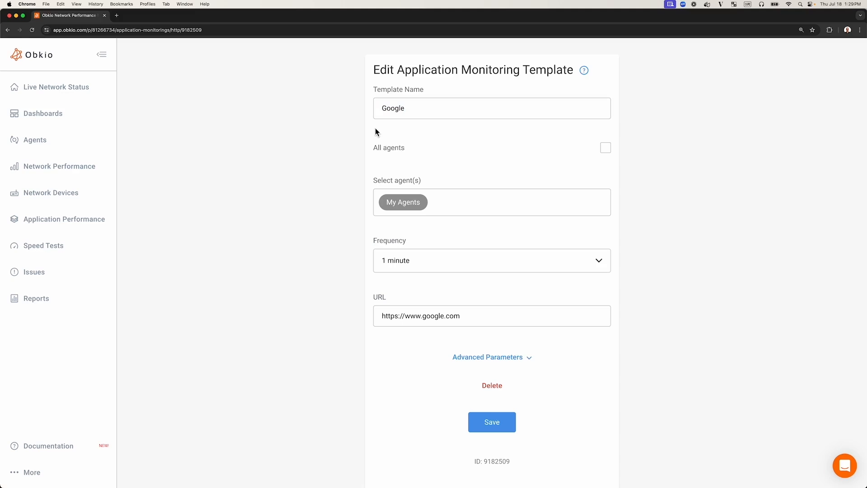
mouse_move(428, 198)
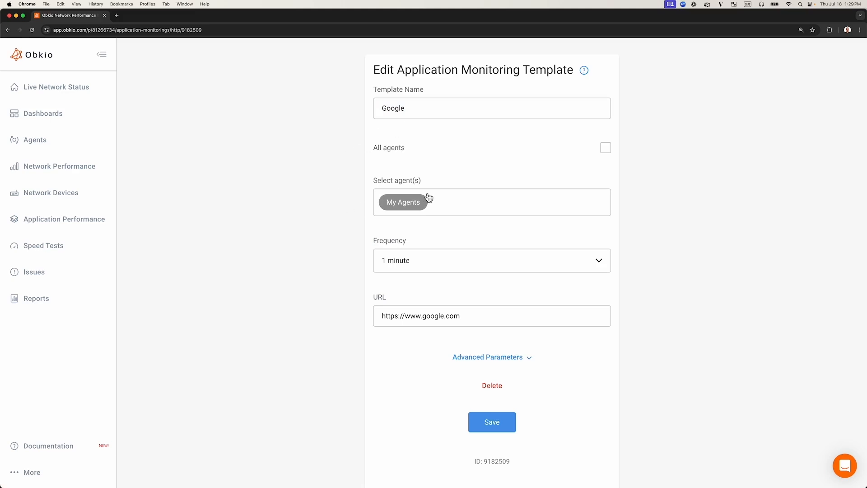
mouse_move(449, 210)
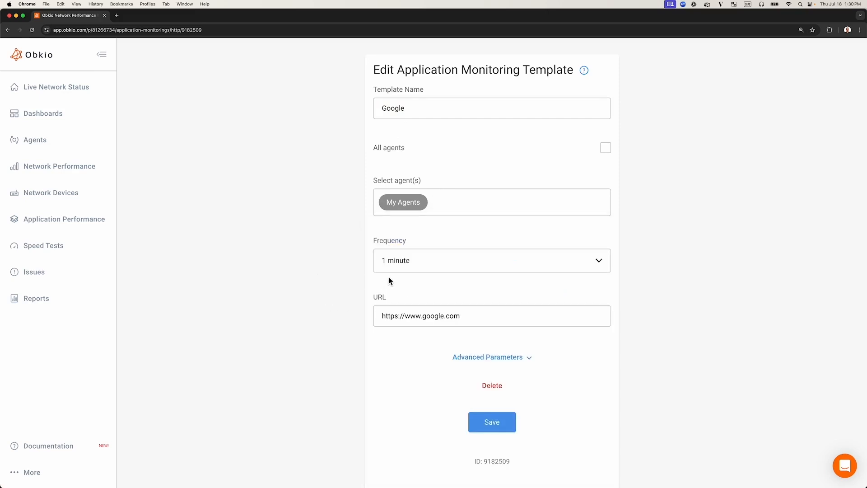
click(491, 260)
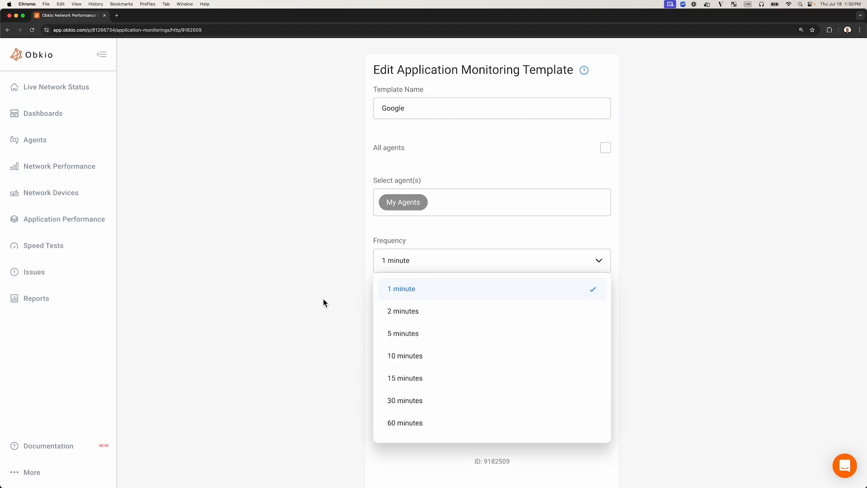
click(402, 288)
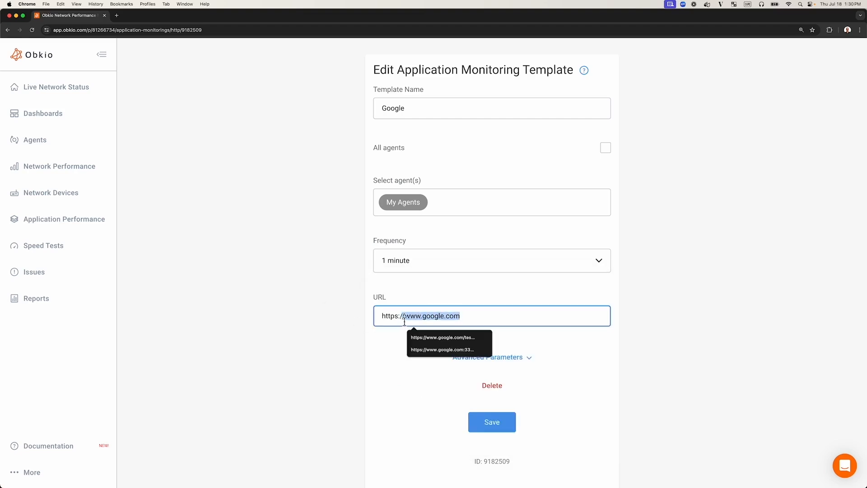
text(https://10.)
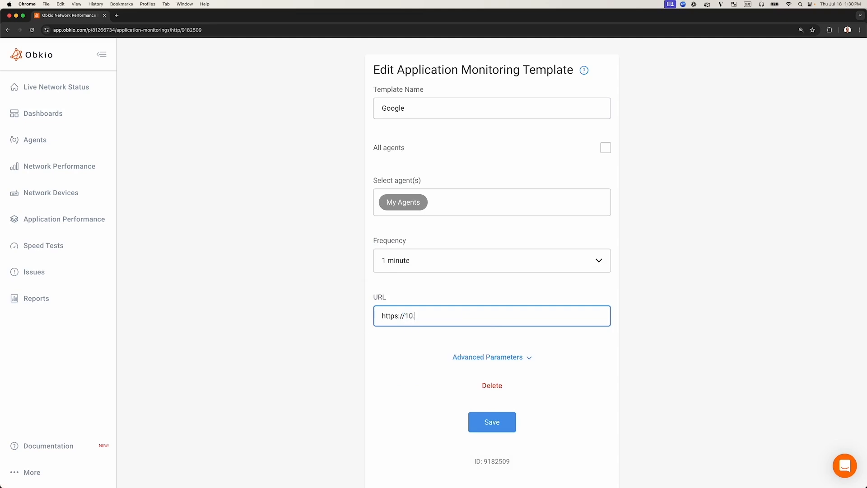
text(0.0.1)
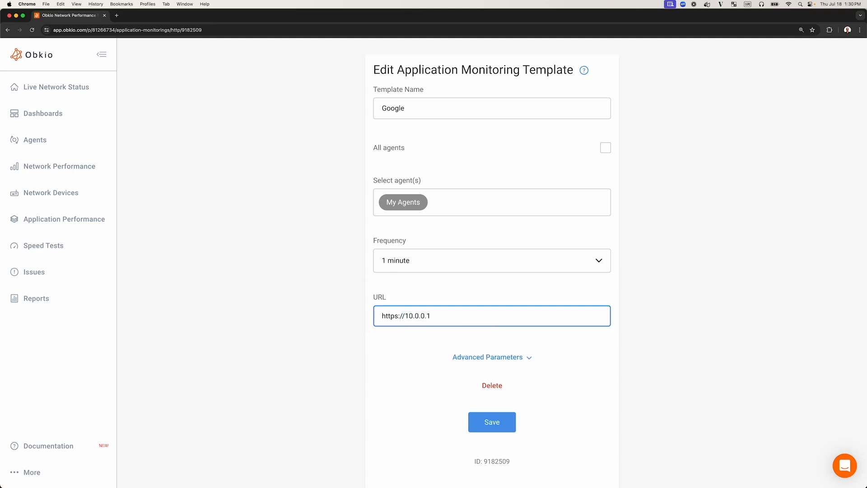
text(/)
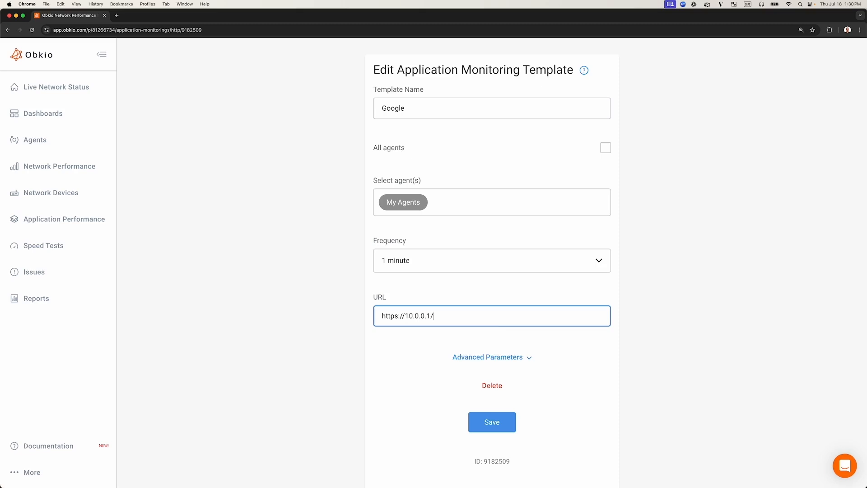
text(index.jtml)
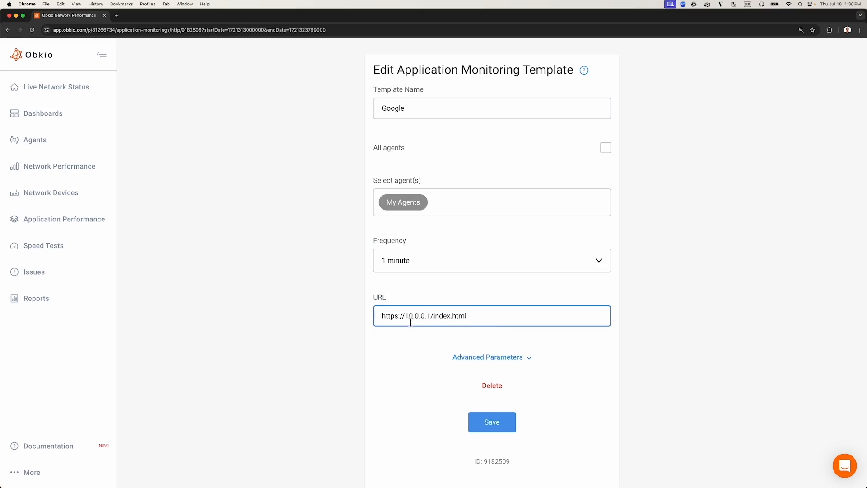
key(Backspace)
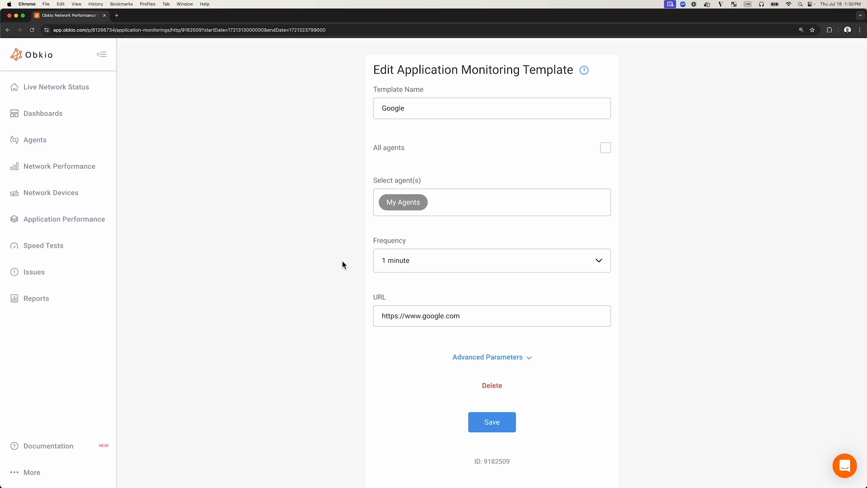
mouse_move(8, 30)
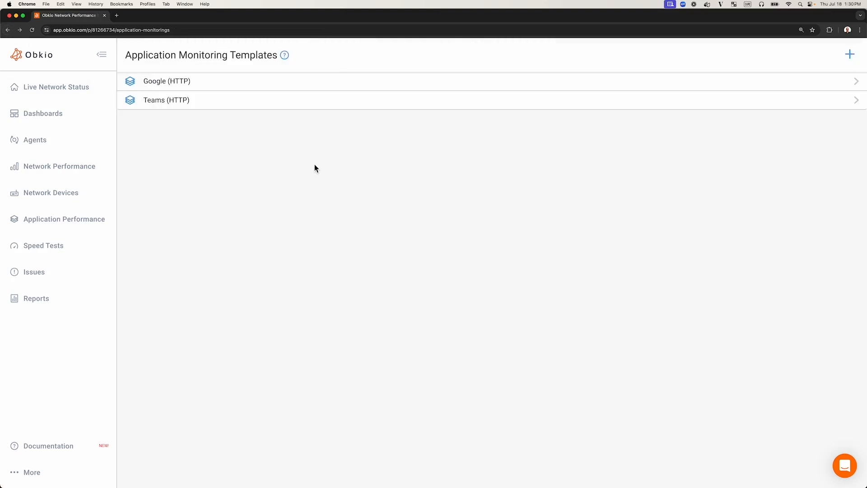
mouse_move(146, 95)
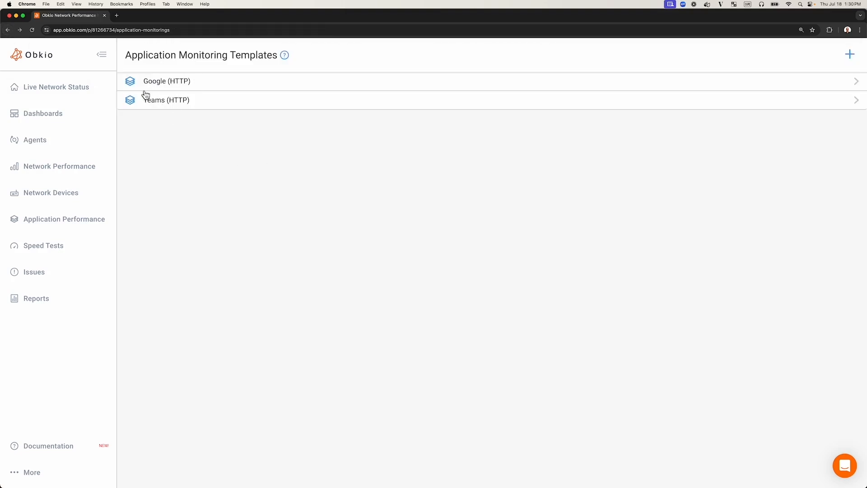
mouse_move(326, 132)
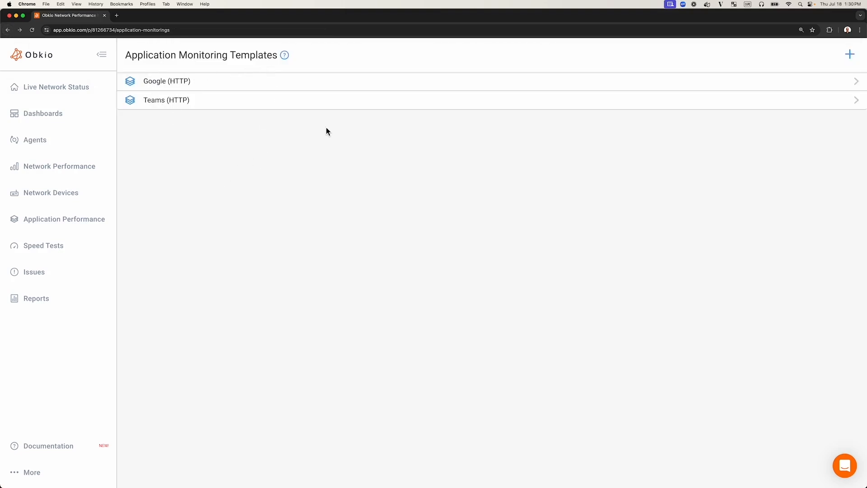
mouse_move(851, 55)
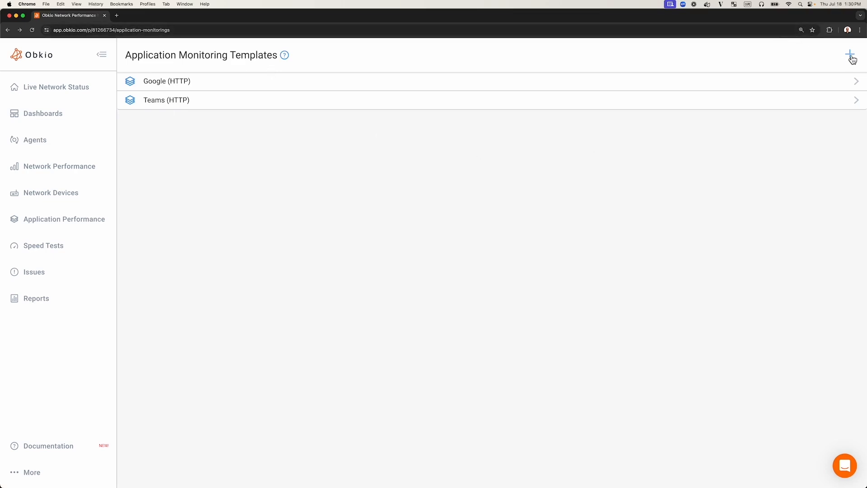
Start a new application monitoring template, reaching the Http/Web type choice
click(851, 55)
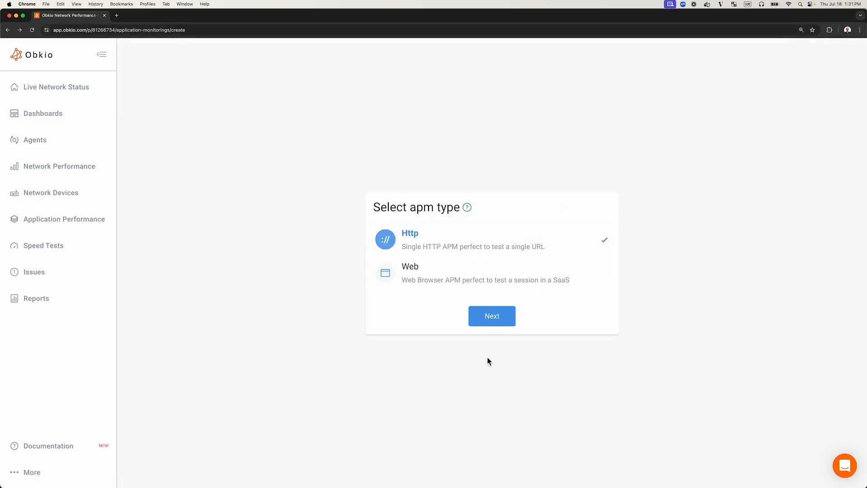
mouse_move(415, 240)
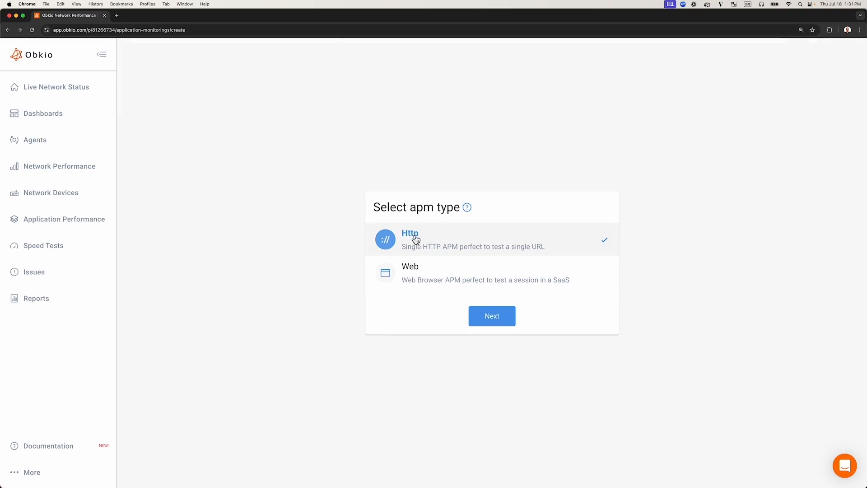
mouse_move(425, 282)
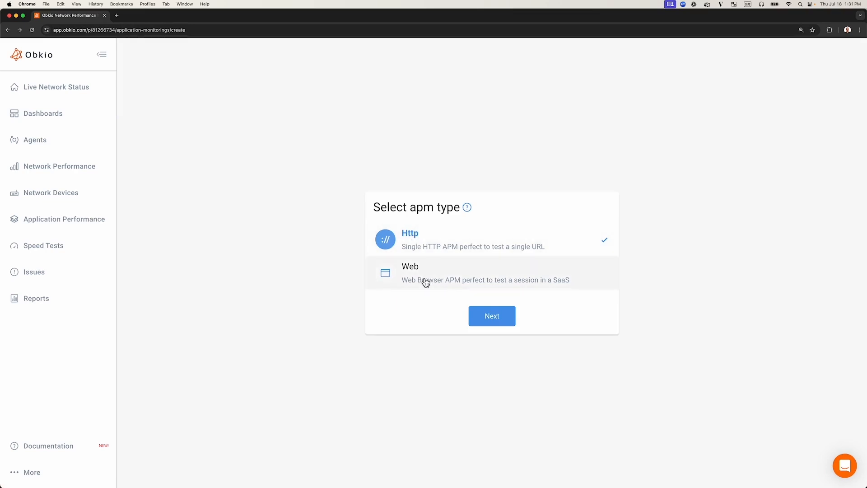
click(491, 316)
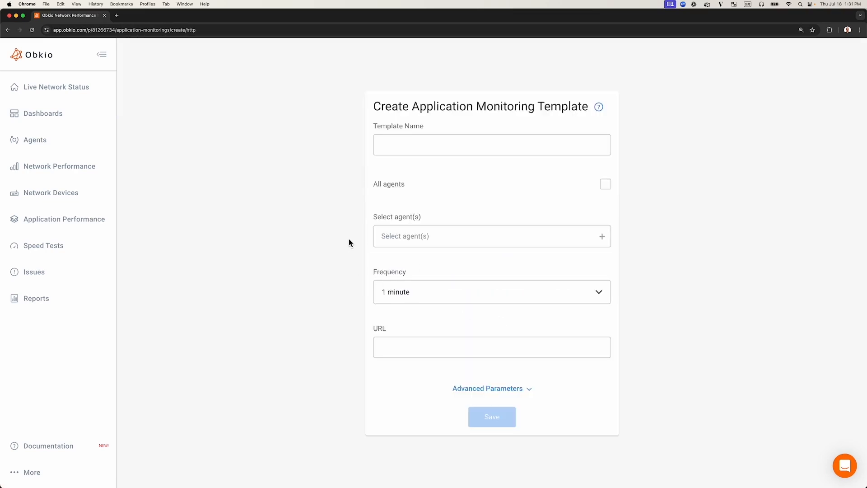
click(492, 144)
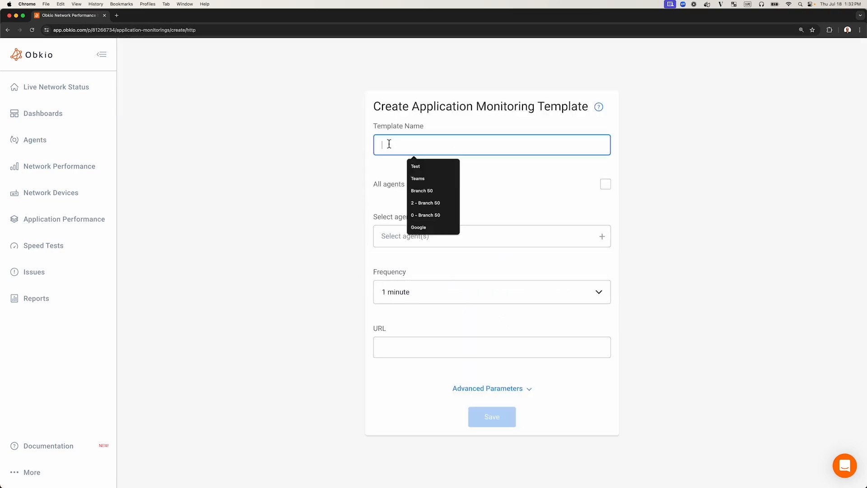
text(Zoom)
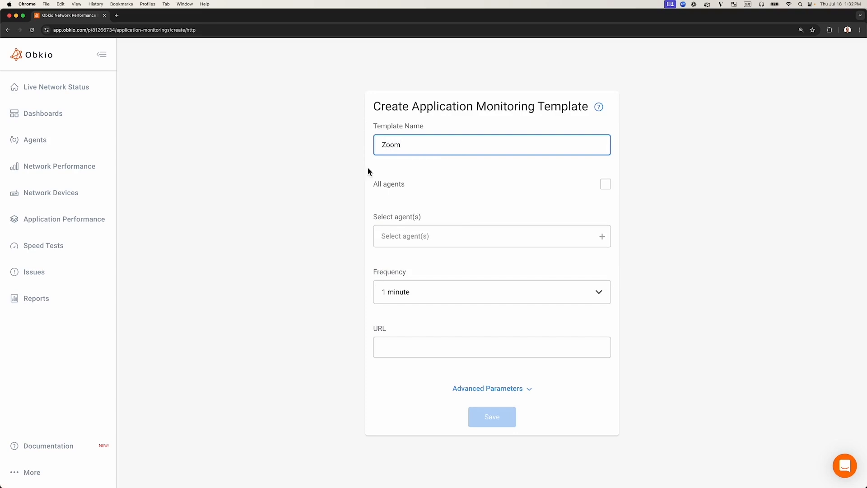
mouse_move(411, 236)
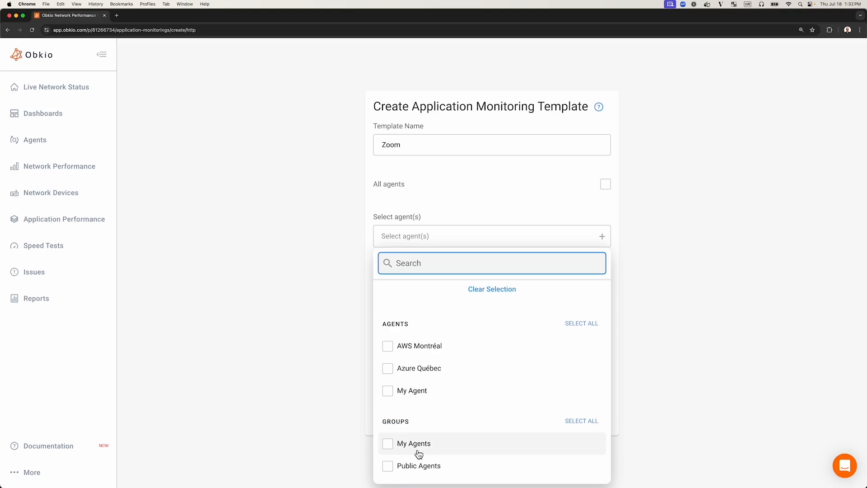
mouse_move(412, 390)
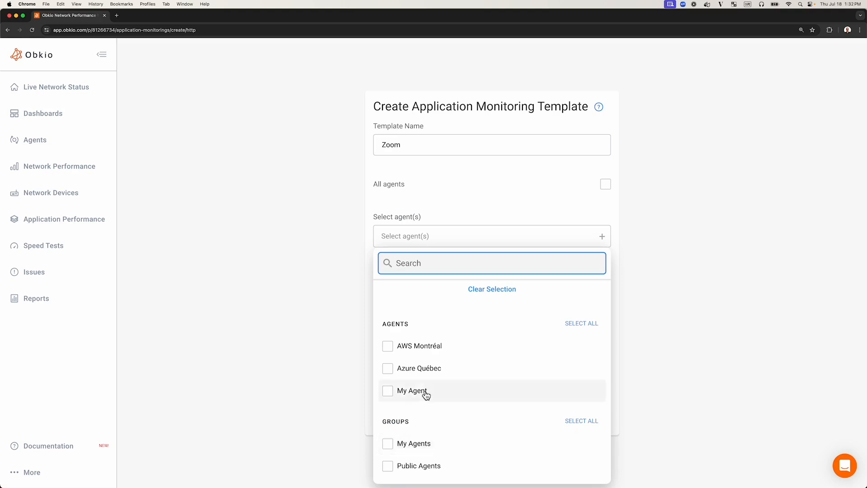
click(412, 390)
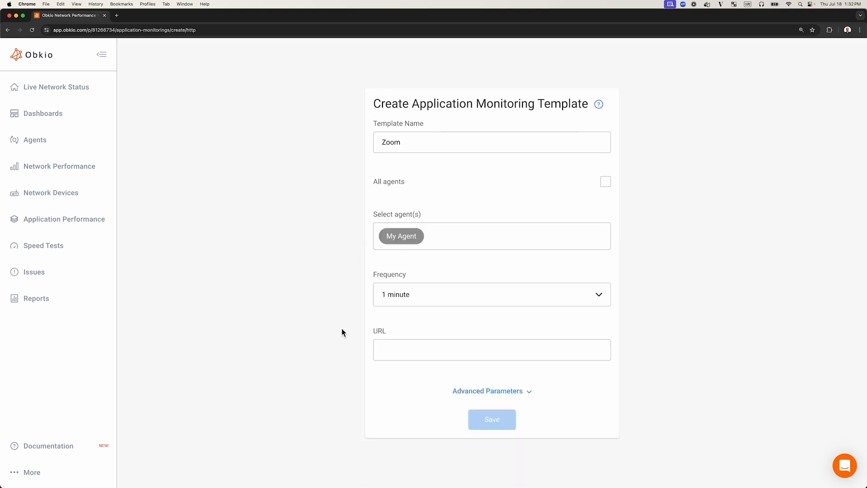
mouse_move(395, 304)
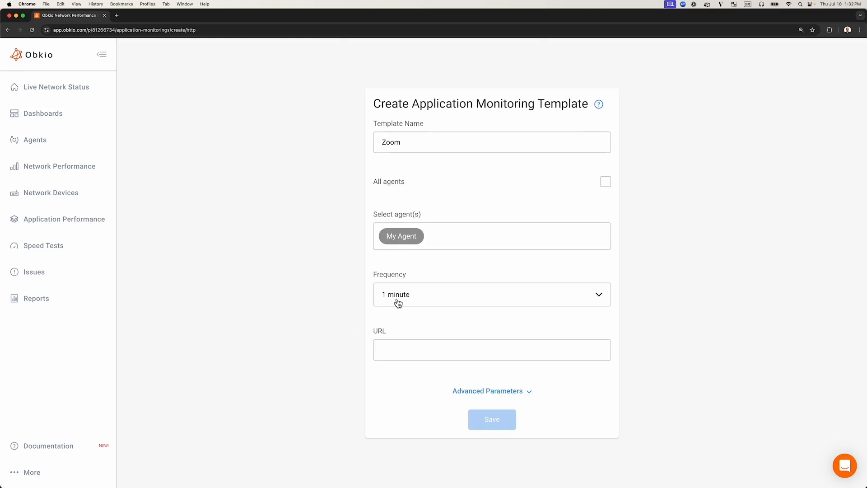
text(https://us02web.zoom.us/)
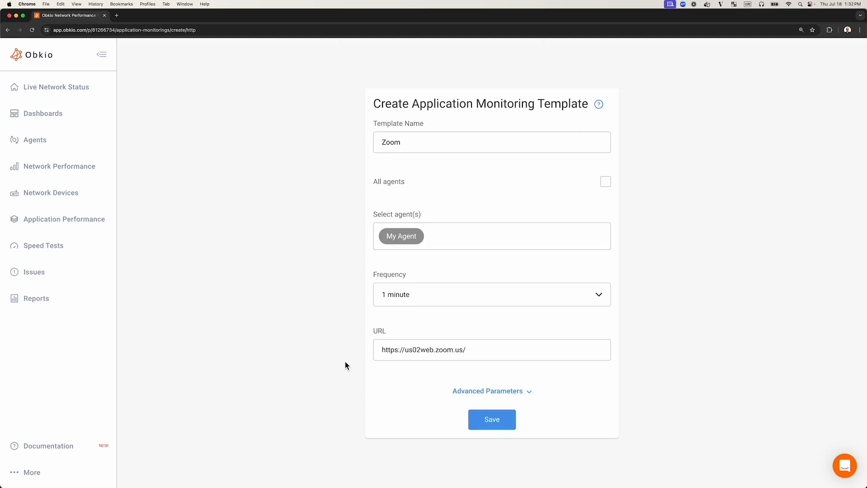
mouse_move(491, 420)
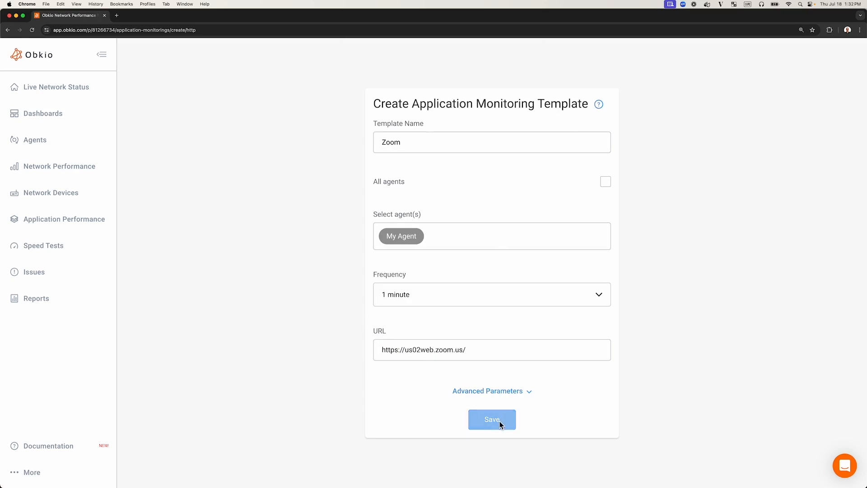
click(491, 419)
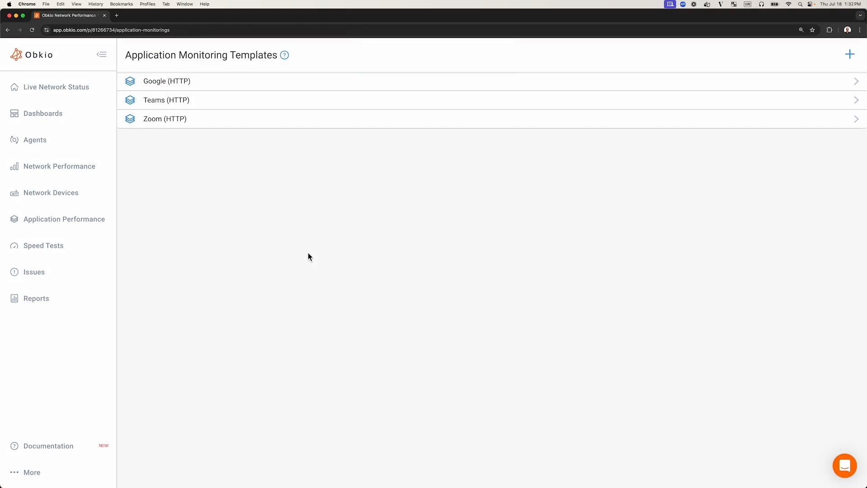
mouse_move(159, 129)
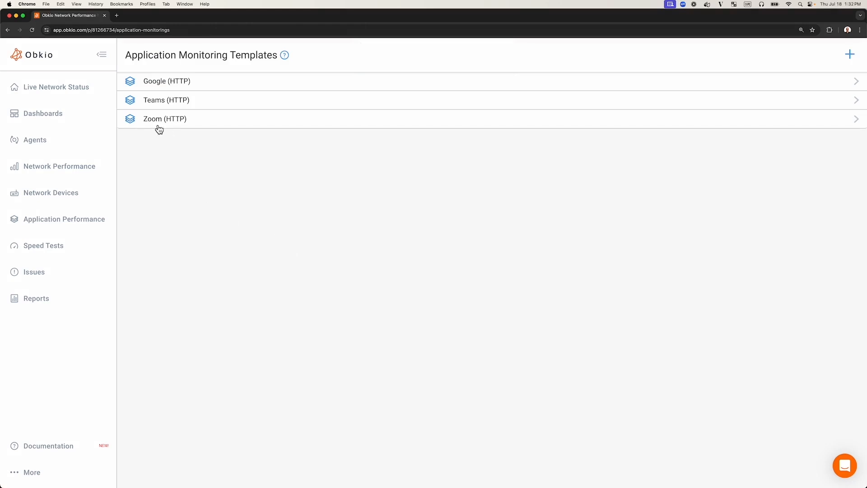
mouse_move(199, 194)
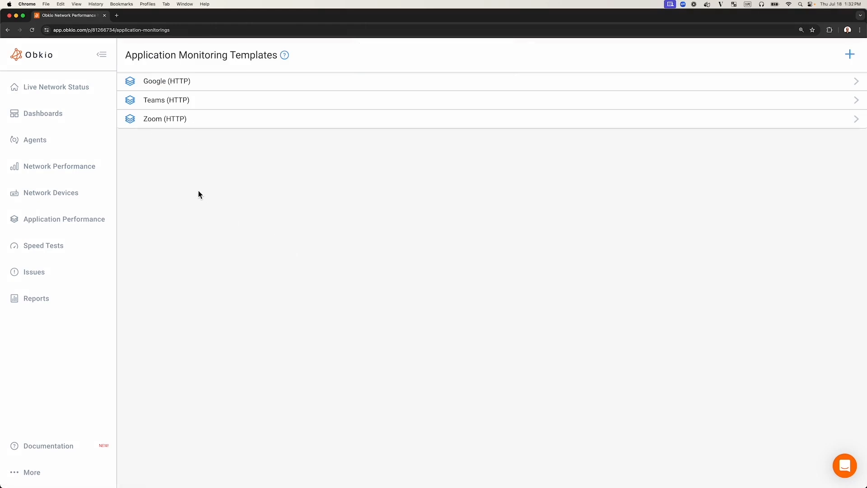
View the APM Tests list now counting three tests with Zoom beside Google and Teams
click(64, 219)
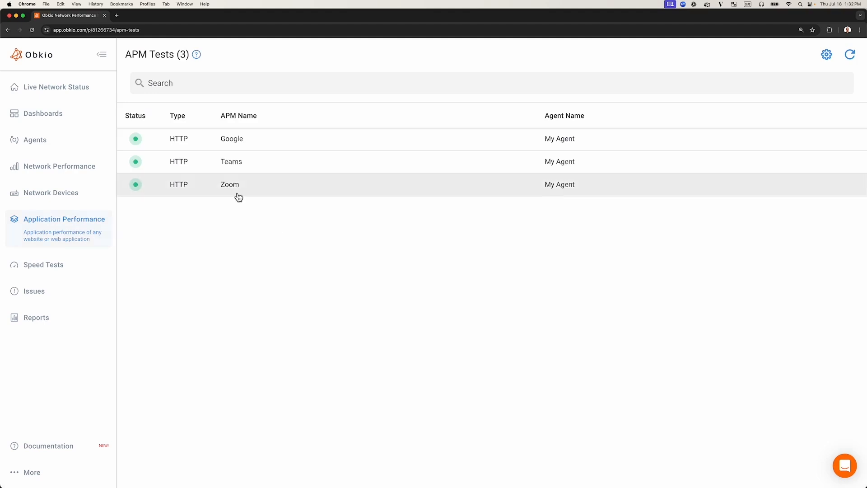
mouse_move(563, 144)
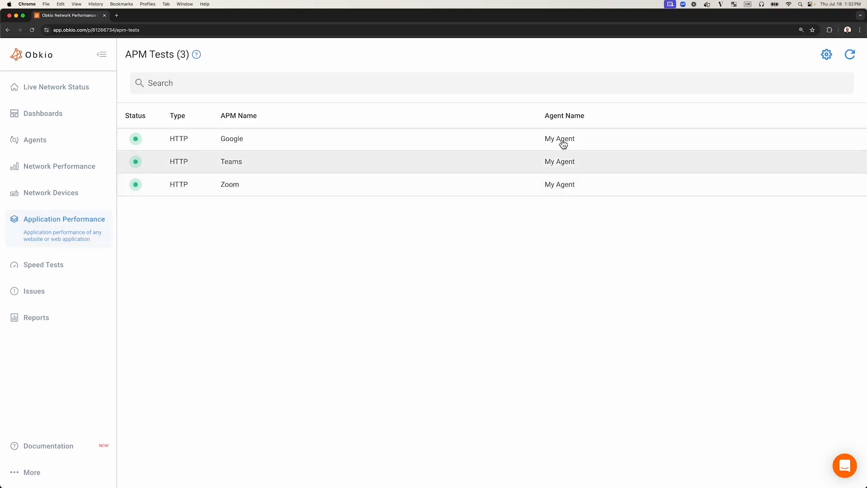
mouse_move(317, 261)
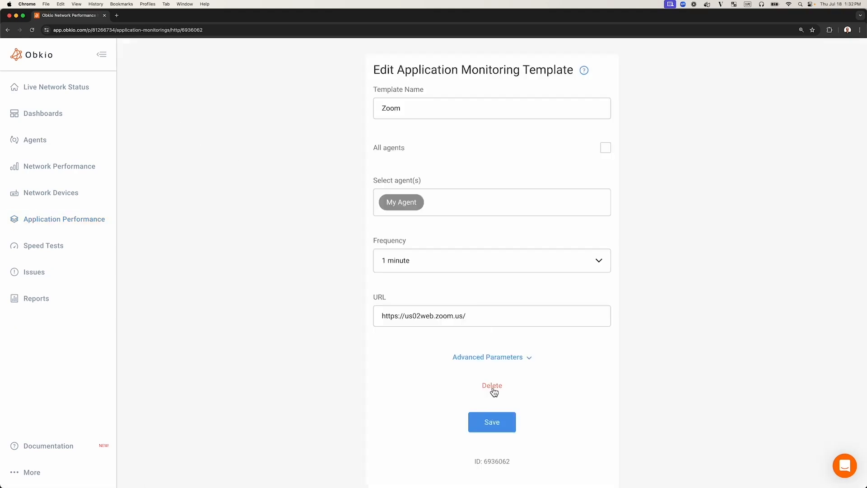
Delete the Zoom template and confirm the APM Tests list is back to Google and Teams
click(491, 385)
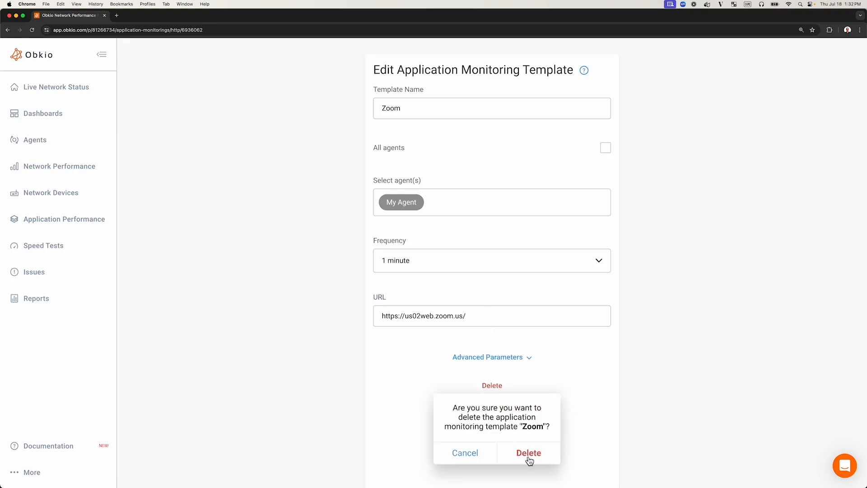
click(528, 452)
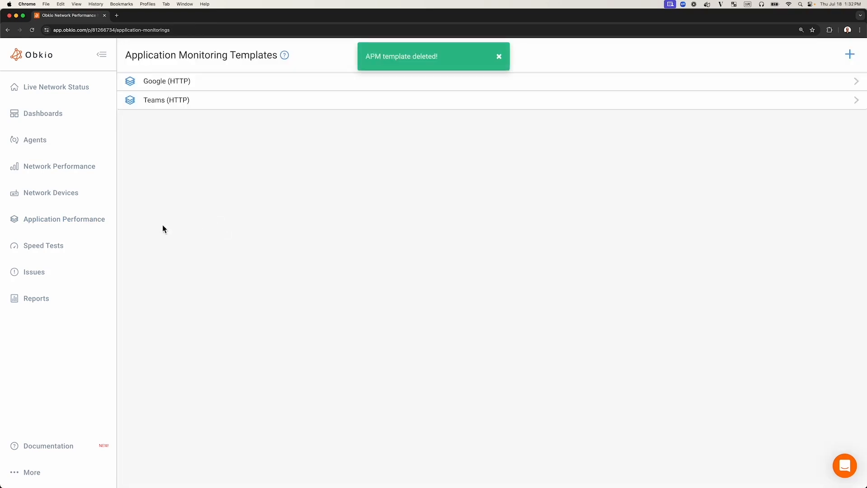
click(64, 219)
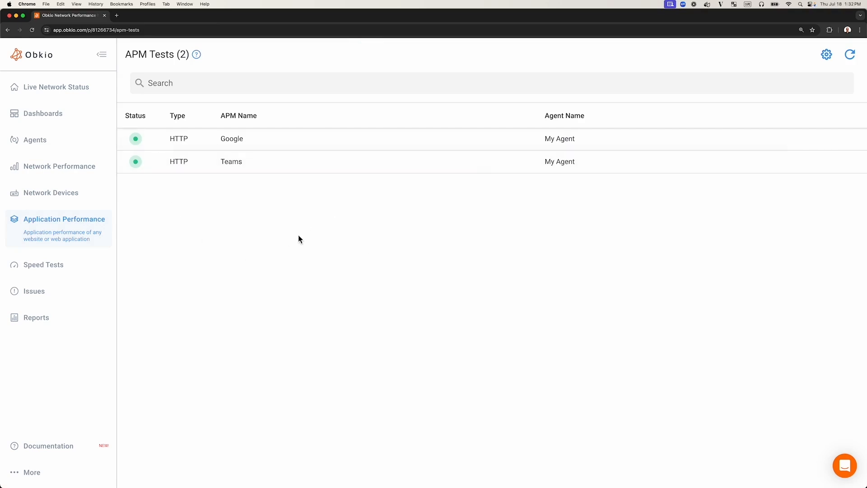
mouse_move(258, 235)
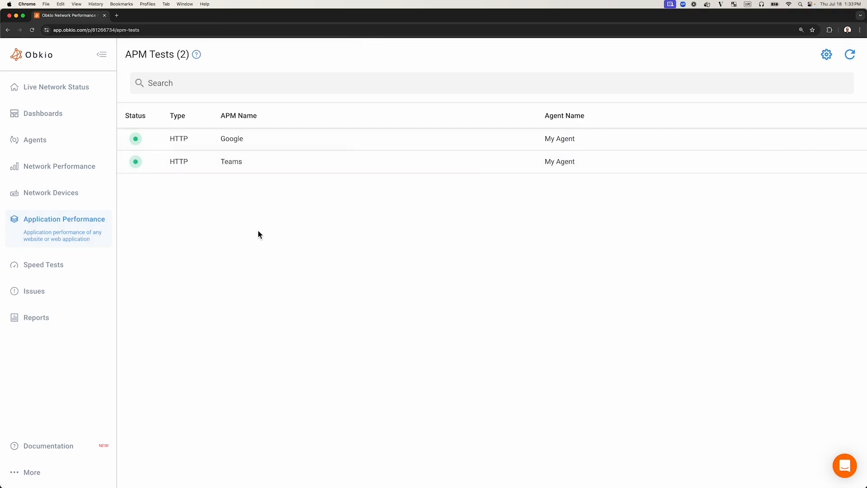
mouse_move(186, 99)
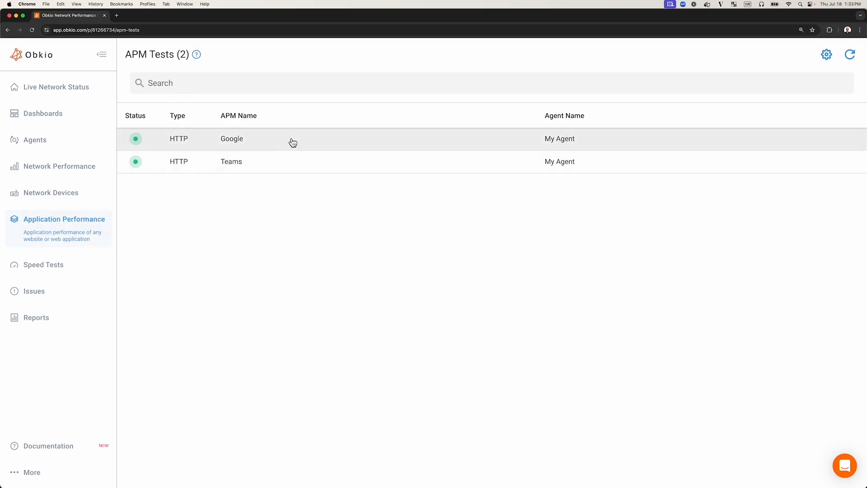
click(232, 138)
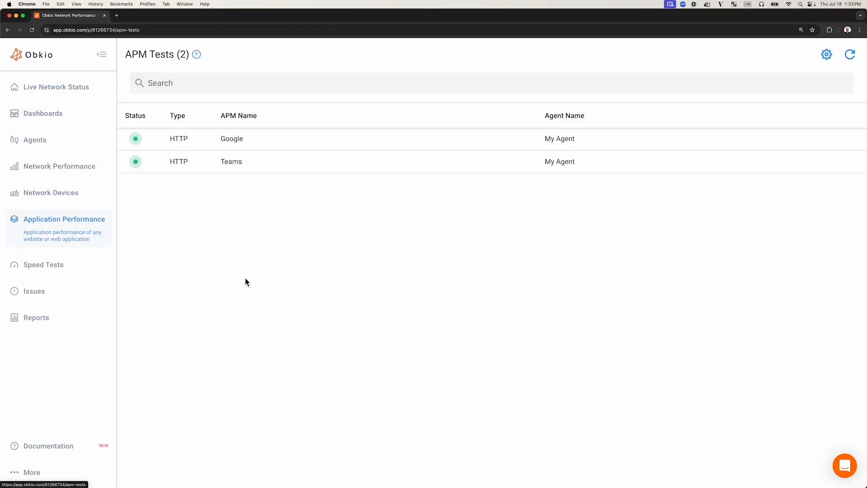
mouse_move(287, 289)
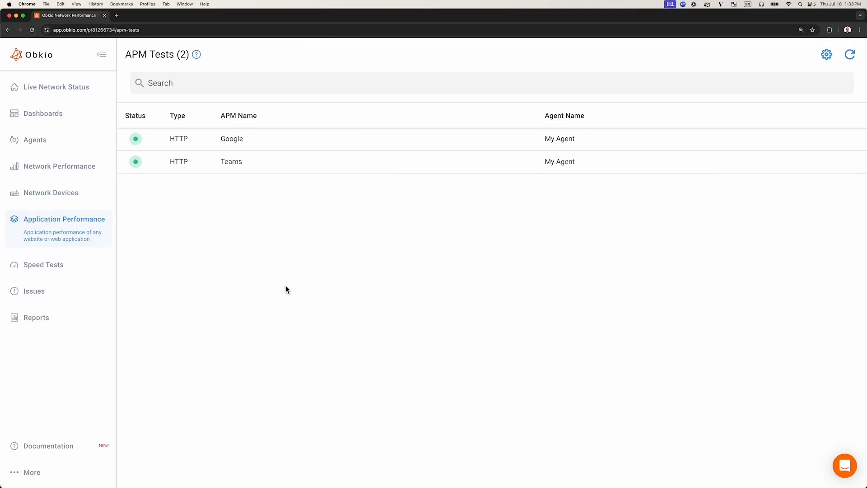